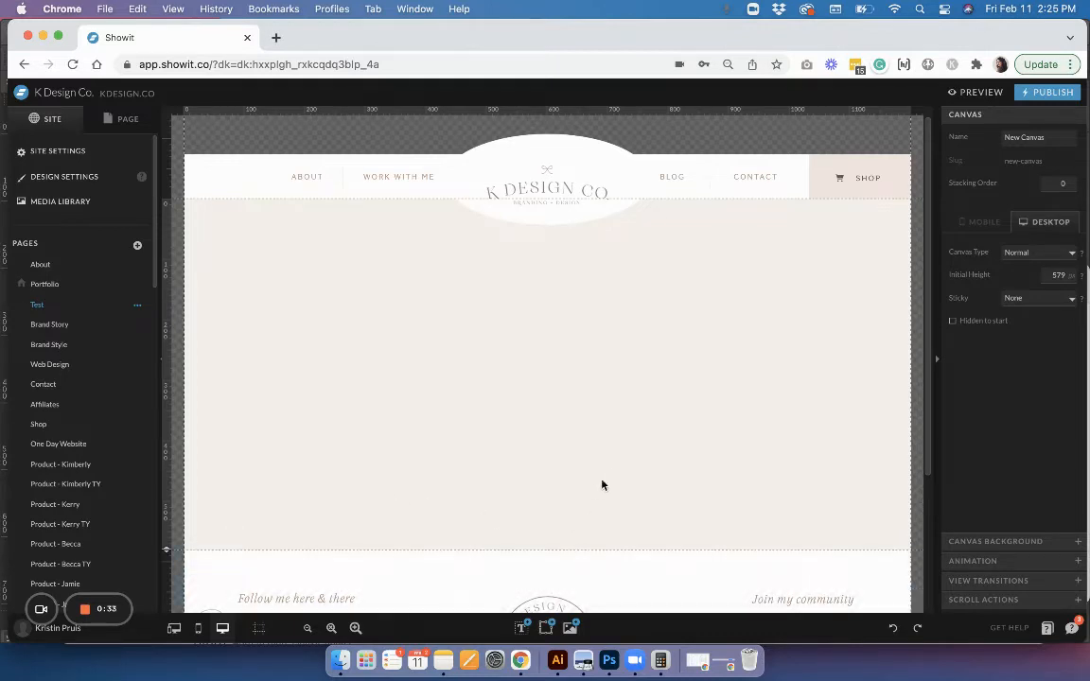
pyautogui.moveTo(608, 481)
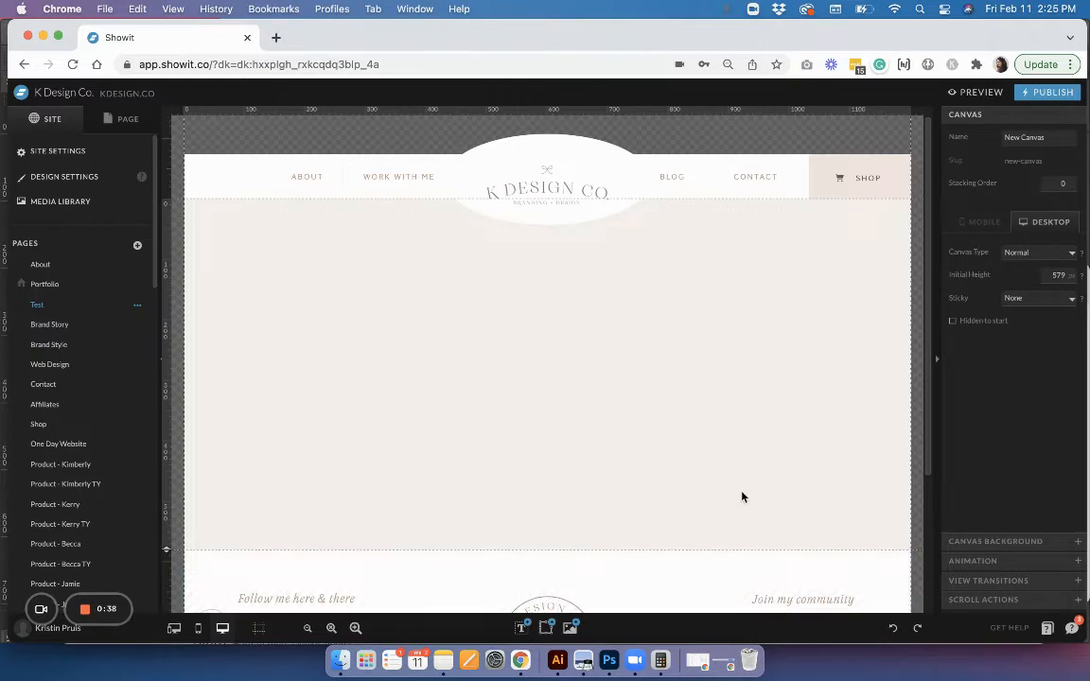
pyautogui.moveTo(615, 462)
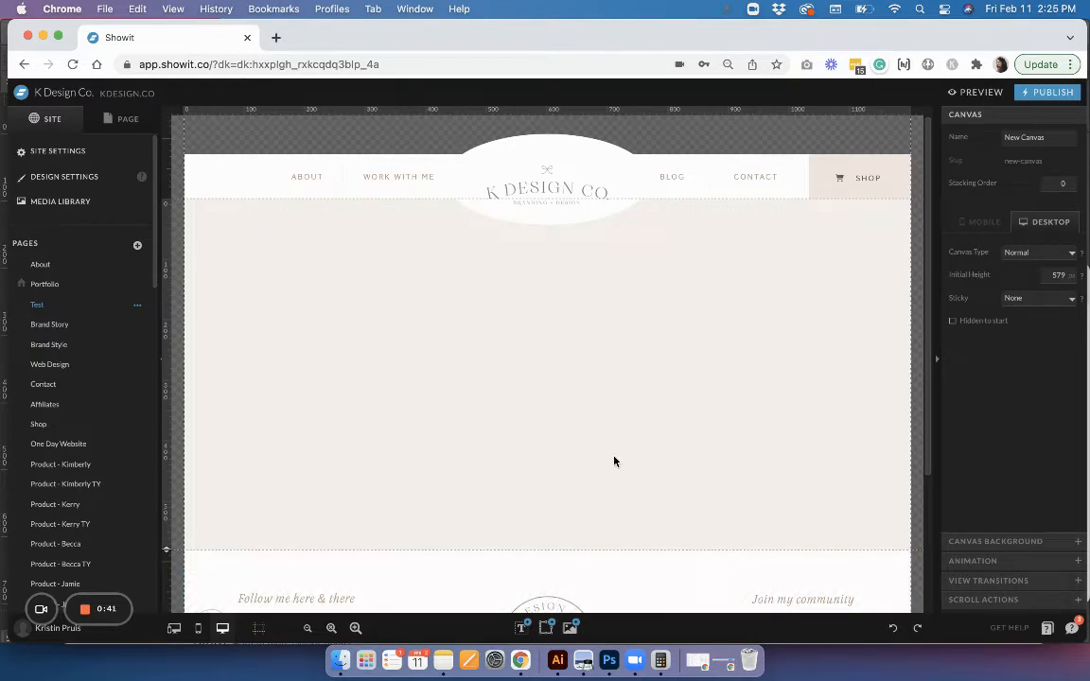
pyautogui.moveTo(571, 627)
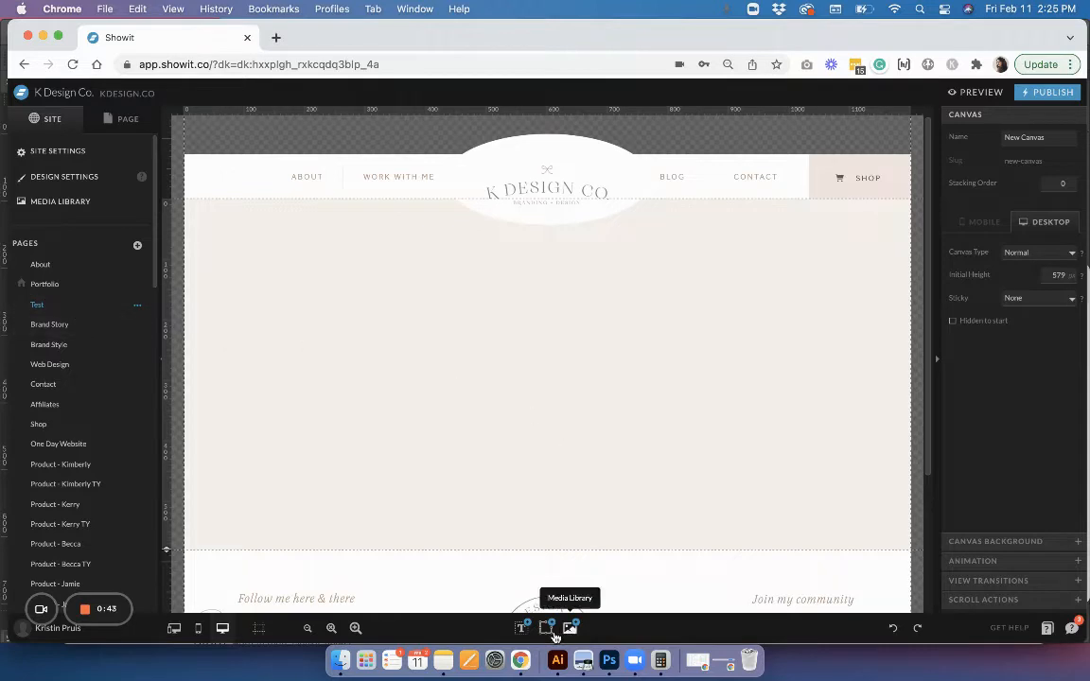
# Step: Add a Social Grid element to the canvas and start the Connect Instagram flow
pyautogui.click(546, 627)
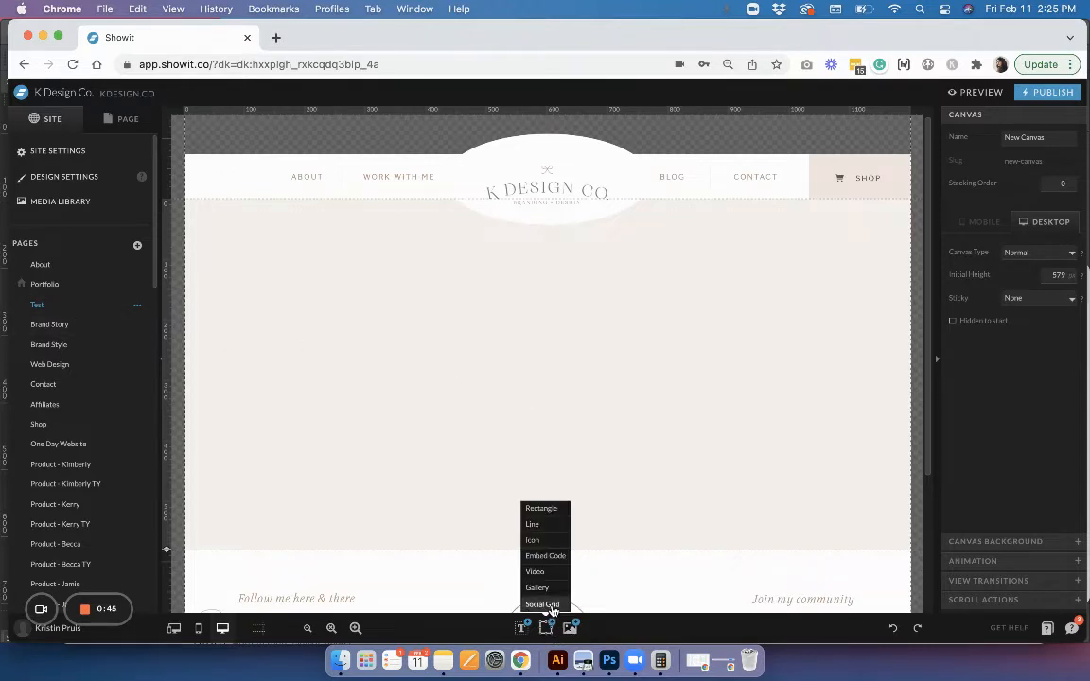
pyautogui.click(542, 604)
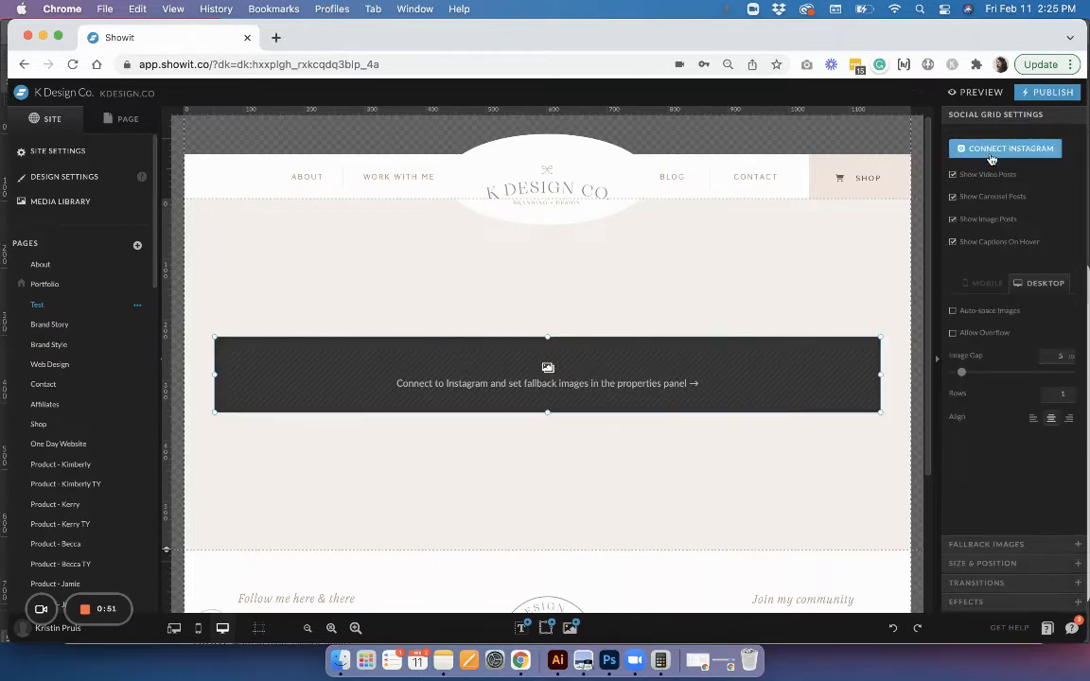
pyautogui.moveTo(1012, 159)
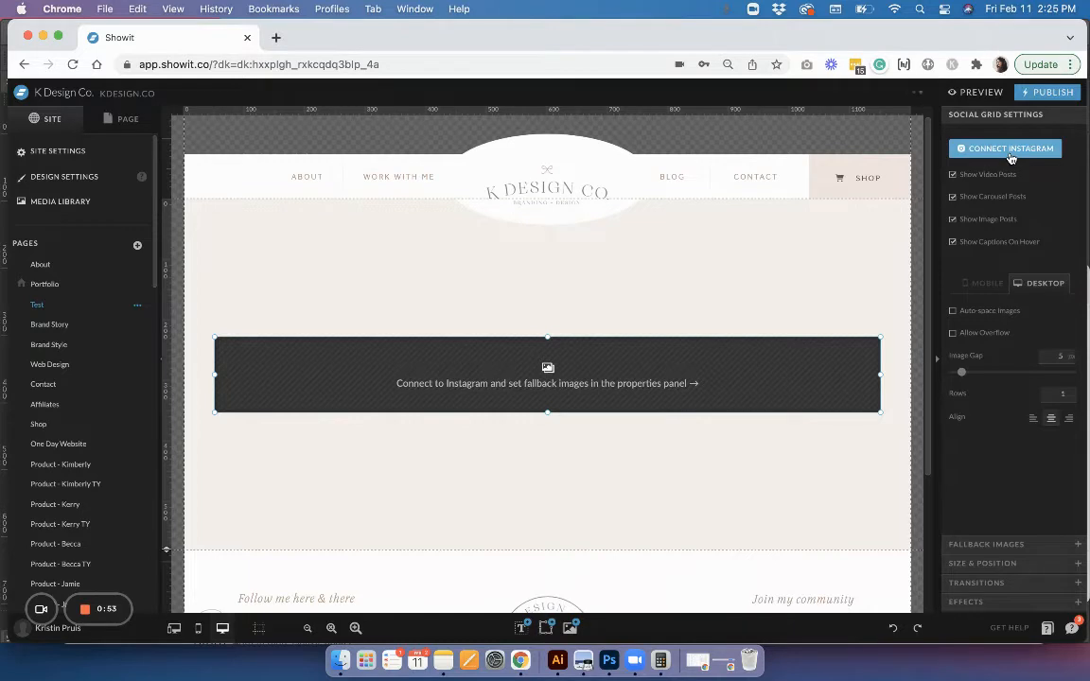
pyautogui.click(1006, 149)
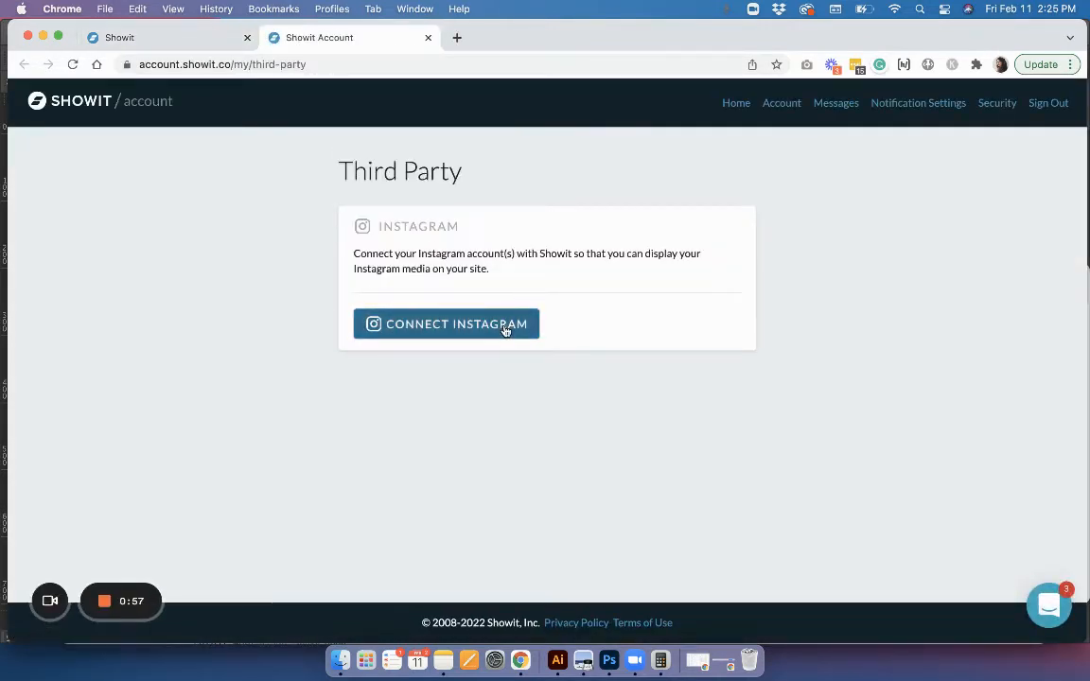
# Step: Authorize Showit's access on Instagram, then return to the site editor tab
pyautogui.click(445, 323)
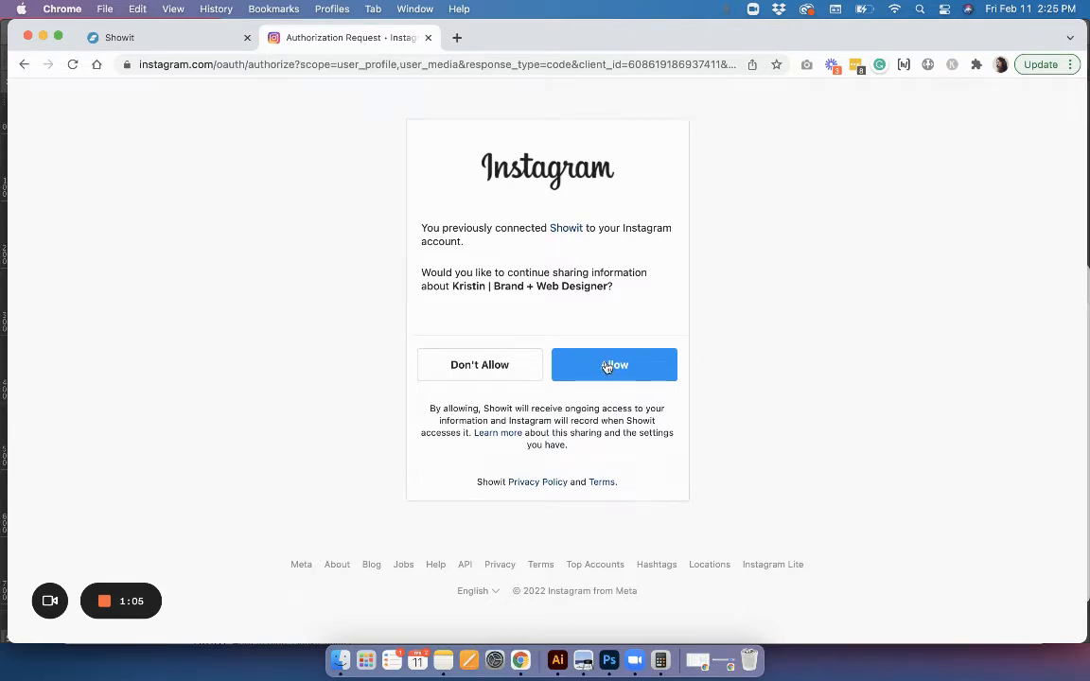
pyautogui.click(615, 364)
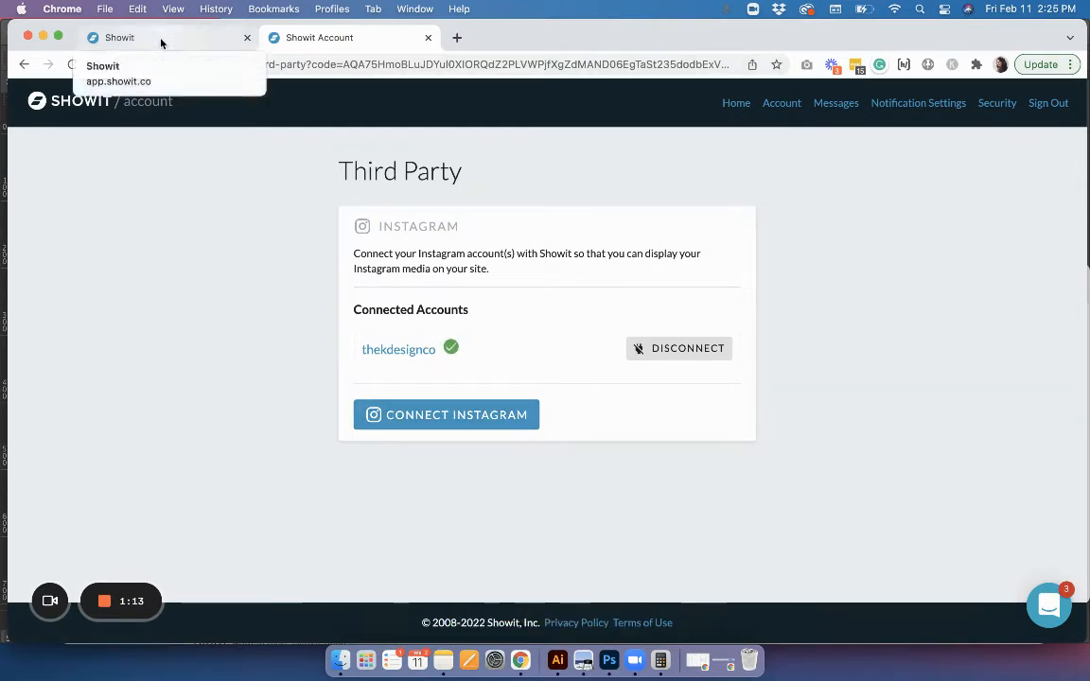
pyautogui.click(120, 38)
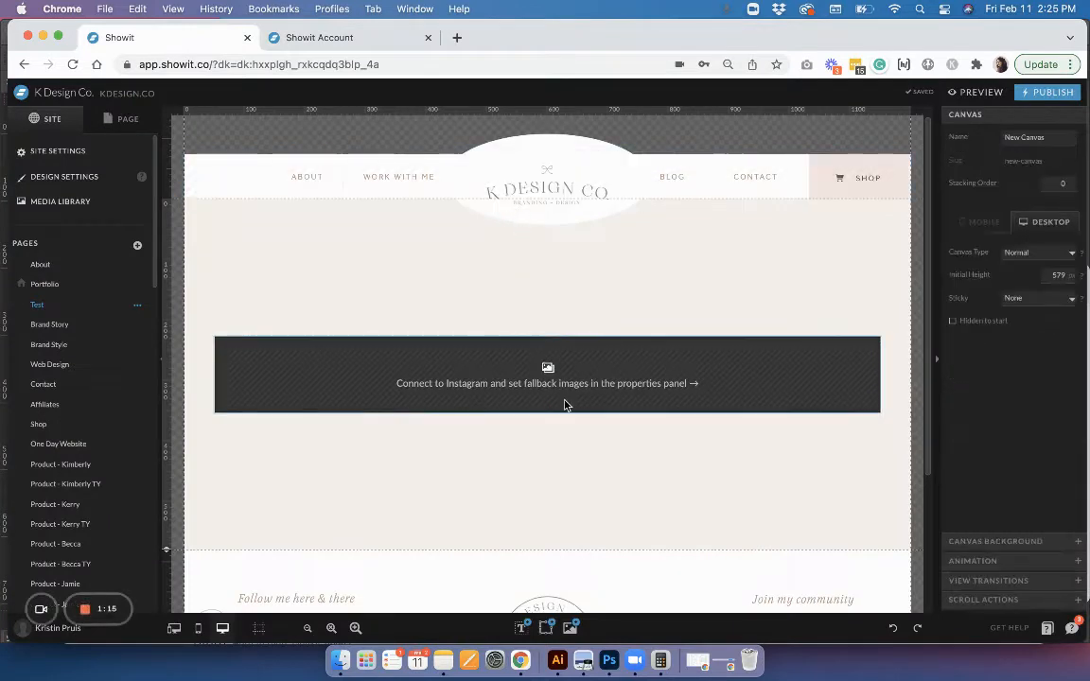
# Step: Select the social grid and choose the connected Instagram account in its Account dropdown
pyautogui.click(547, 374)
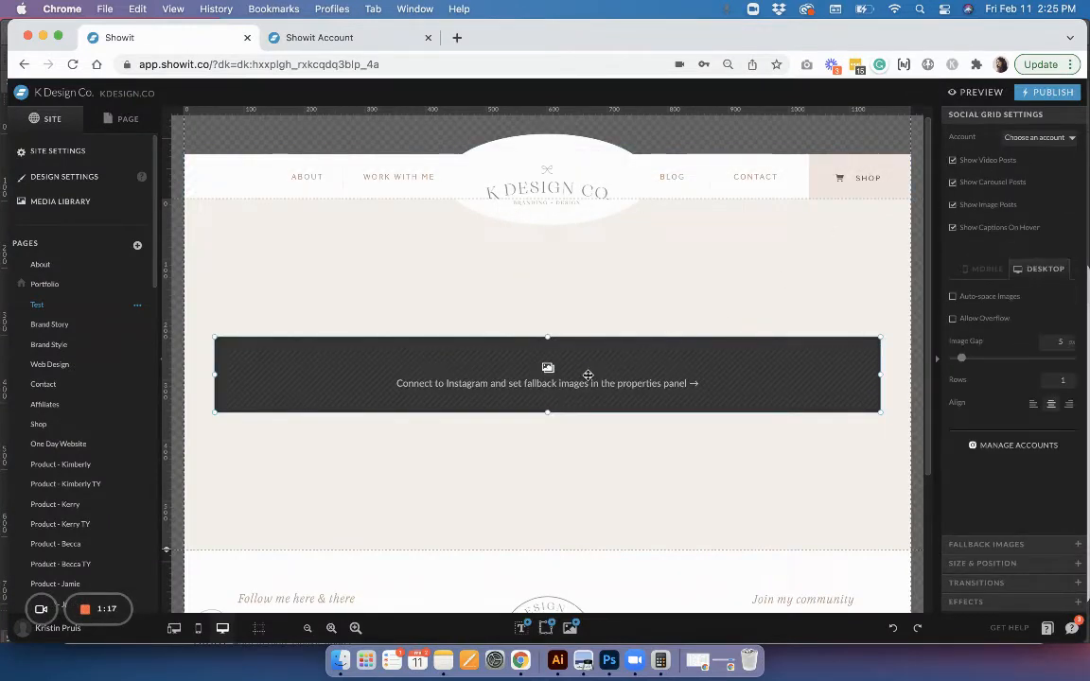
pyautogui.click(1034, 137)
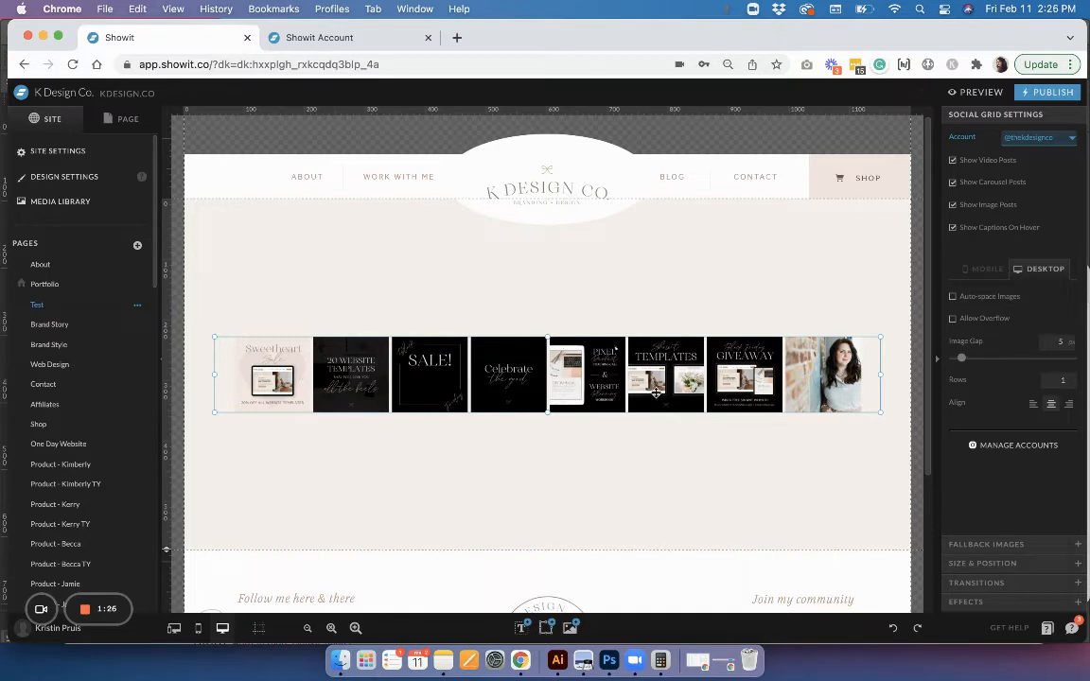
pyautogui.moveTo(531, 455)
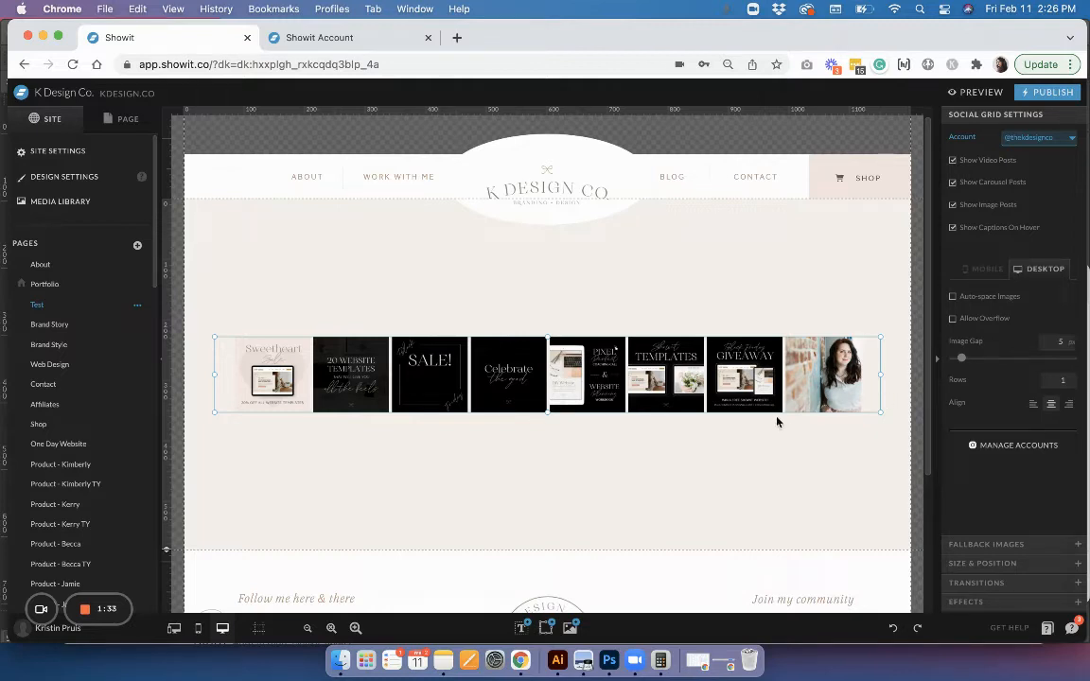
pyautogui.click(954, 160)
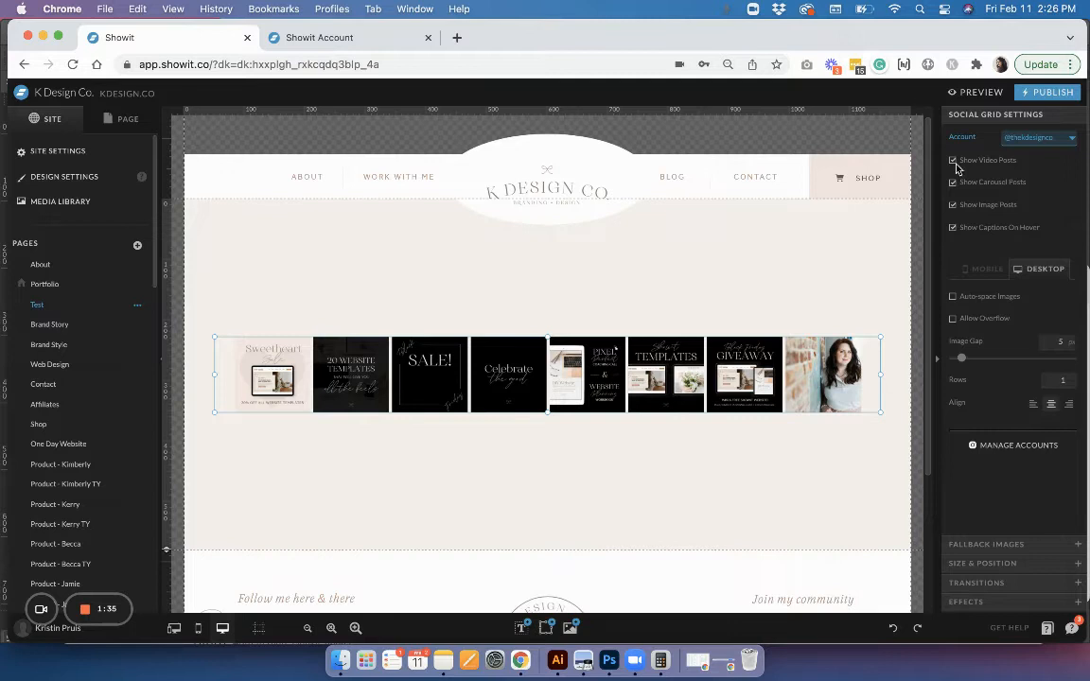
# Step: Exclude video posts and drag the grid's bottom edge down to enlarge the tiles
pyautogui.click(955, 160)
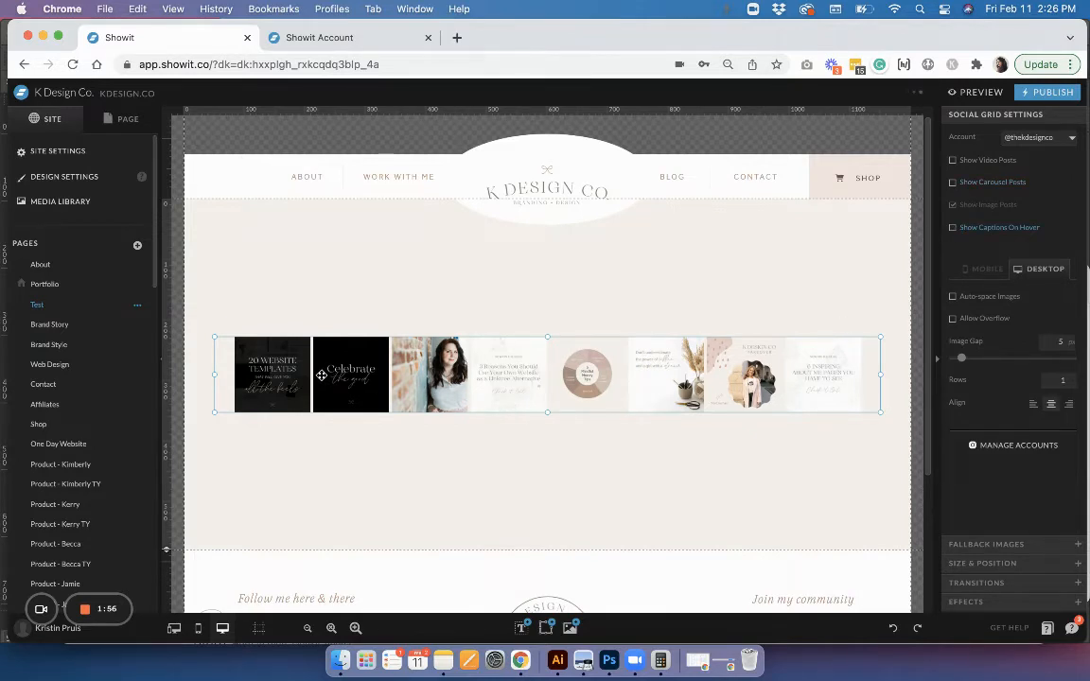
pyautogui.moveTo(548, 409)
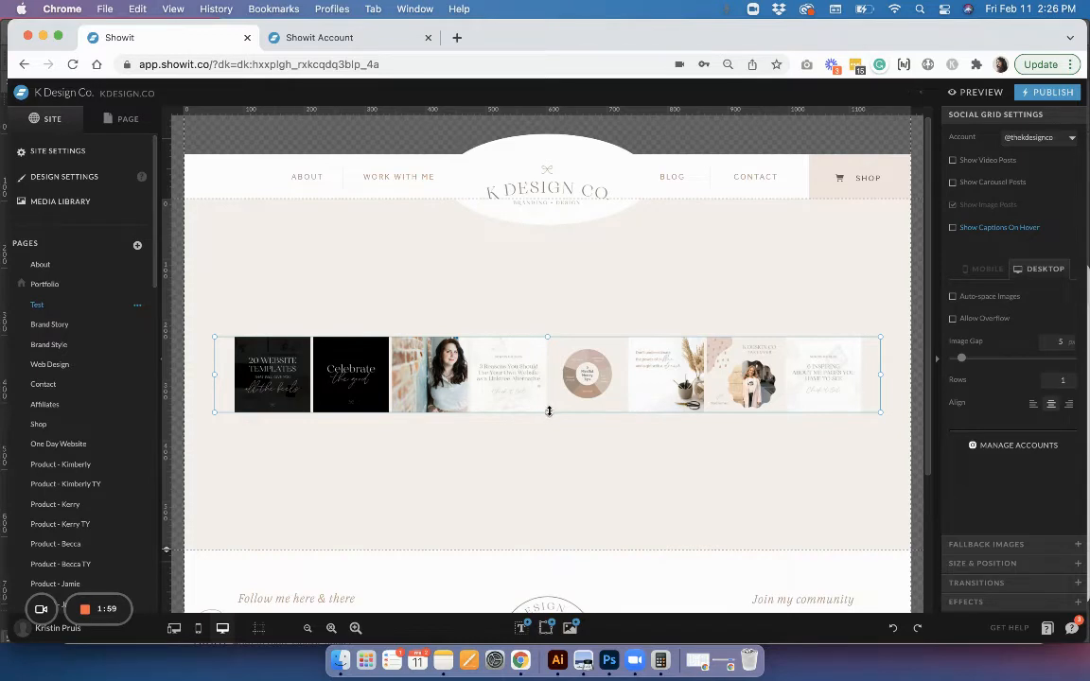
pyautogui.moveTo(548, 412); pyautogui.dragTo(550, 504)
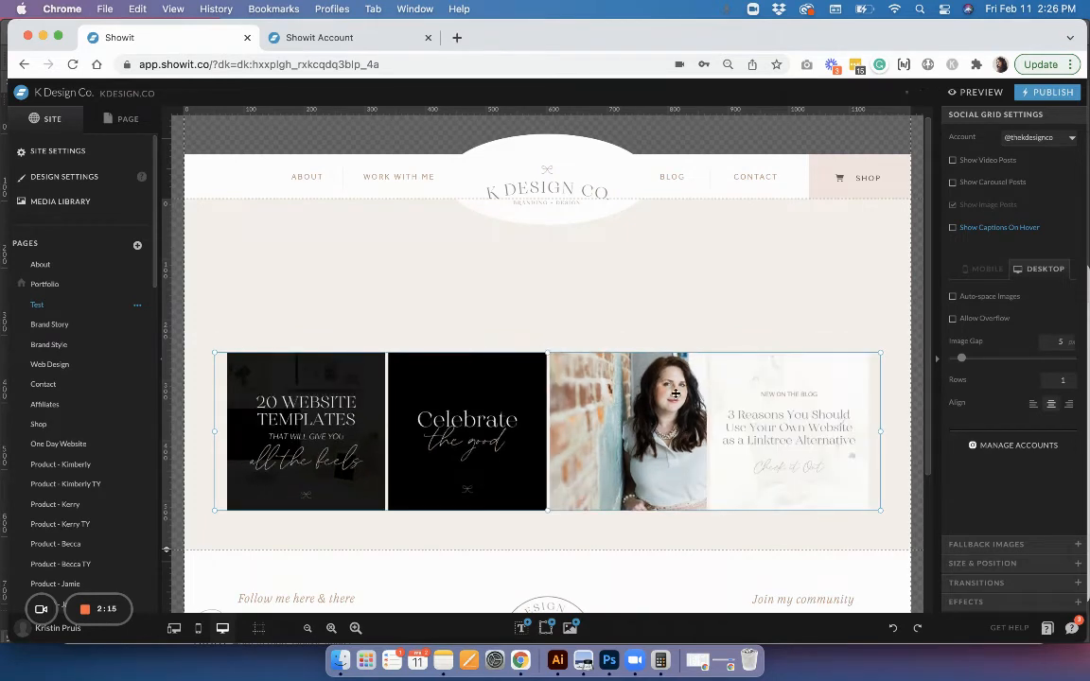
pyautogui.moveTo(873, 376)
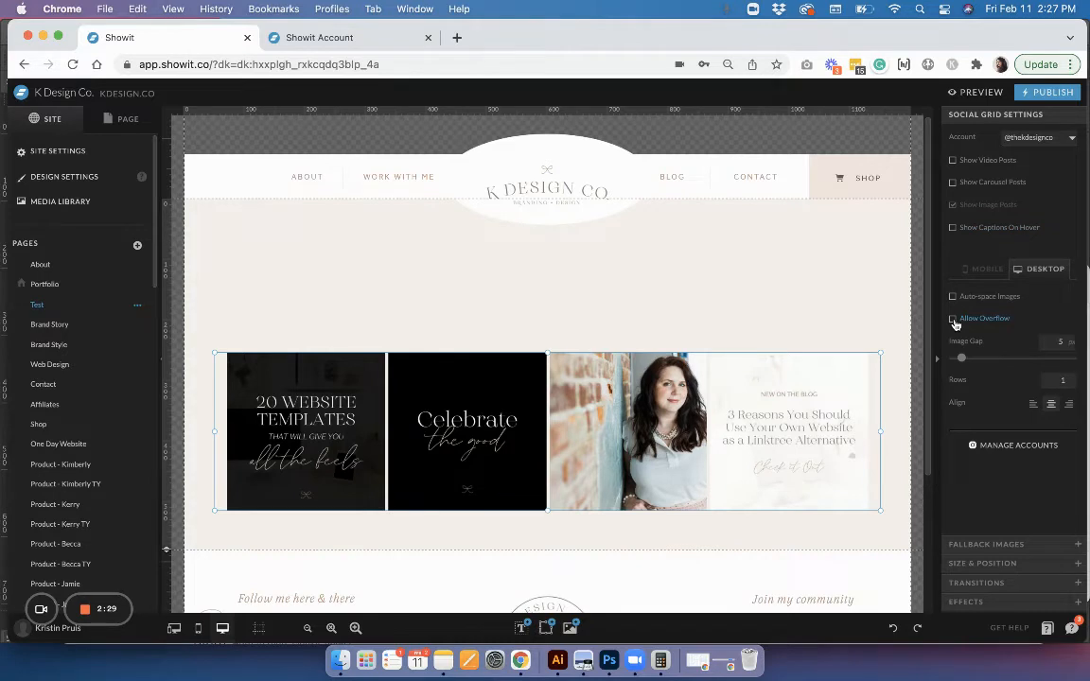
# Step: Toggle Allow Overflow and set Image Gap to 0 for edge-to-edge tiles
pyautogui.click(953, 318)
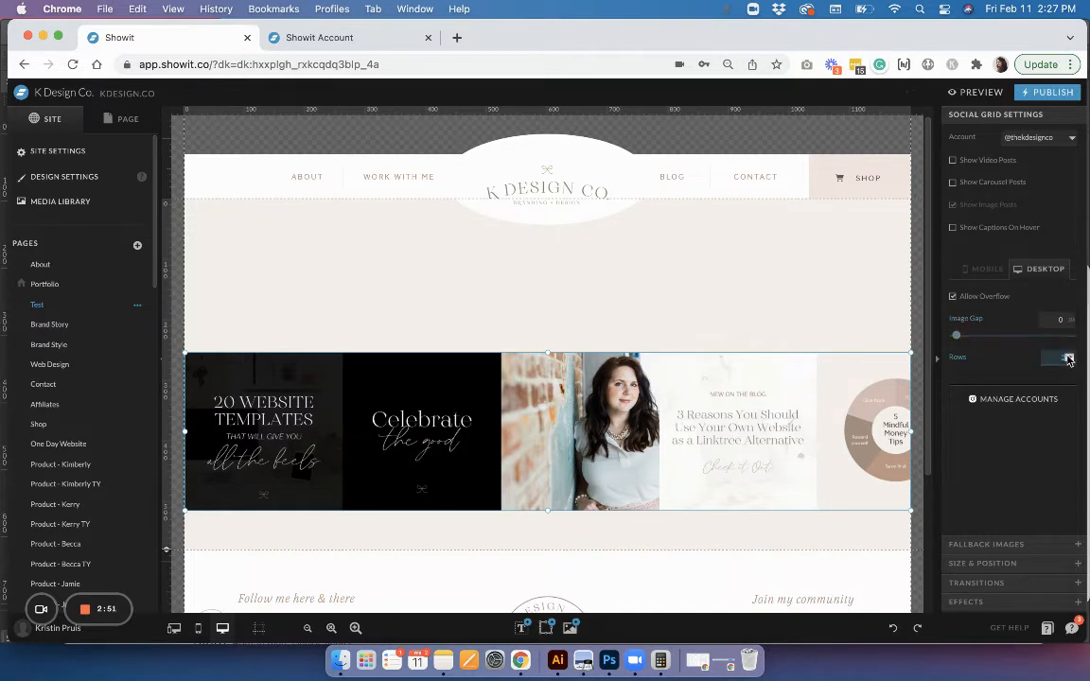
pyautogui.click(1068, 356)
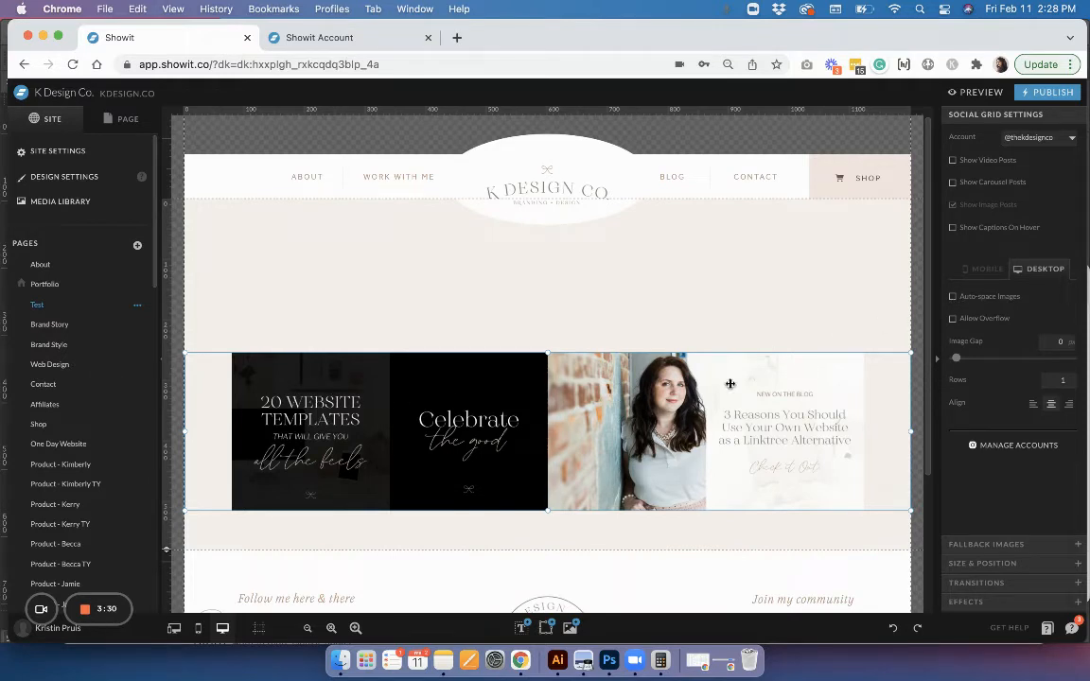
# Step: Switch on Auto-space Images for the desktop grid's single row
pyautogui.click(953, 296)
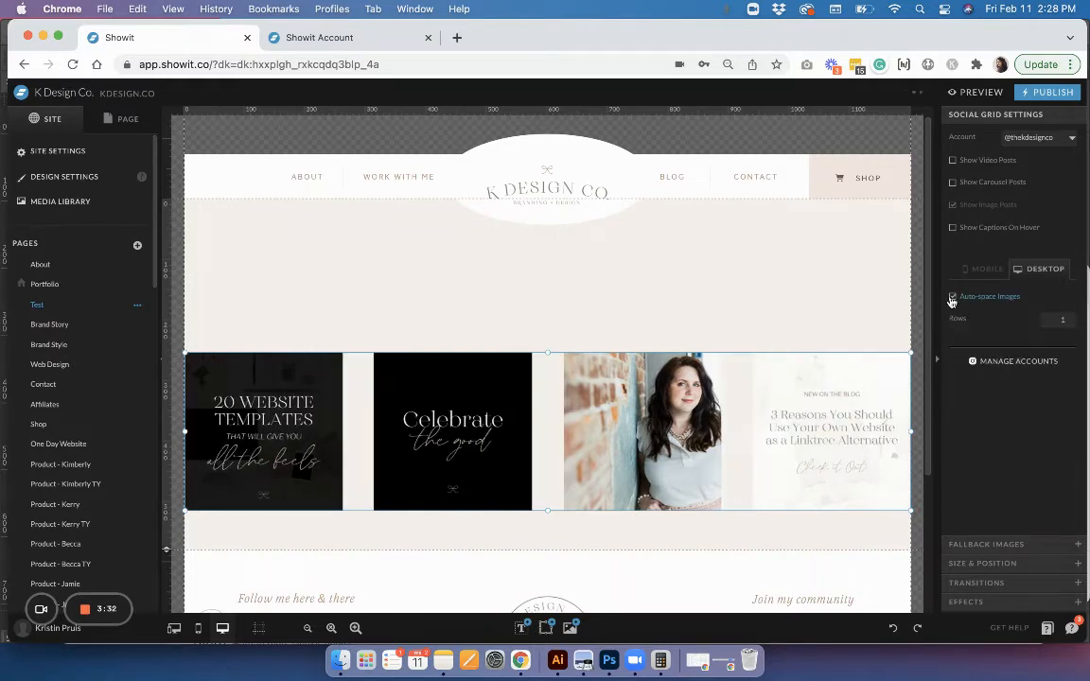
pyautogui.click(954, 296)
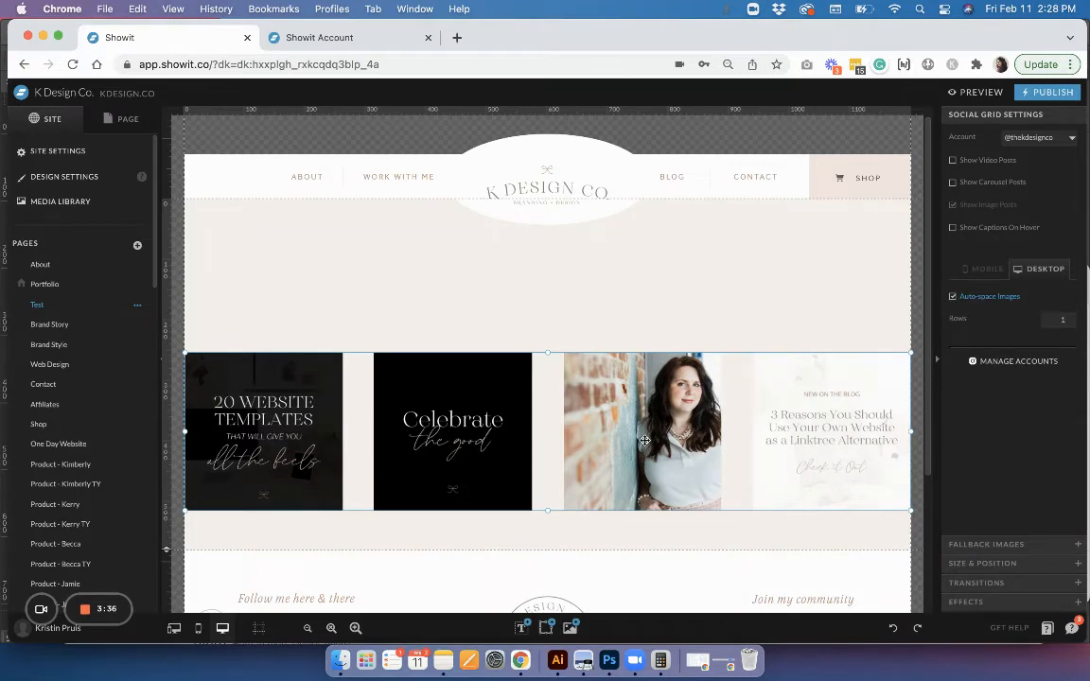
pyautogui.moveTo(410, 305)
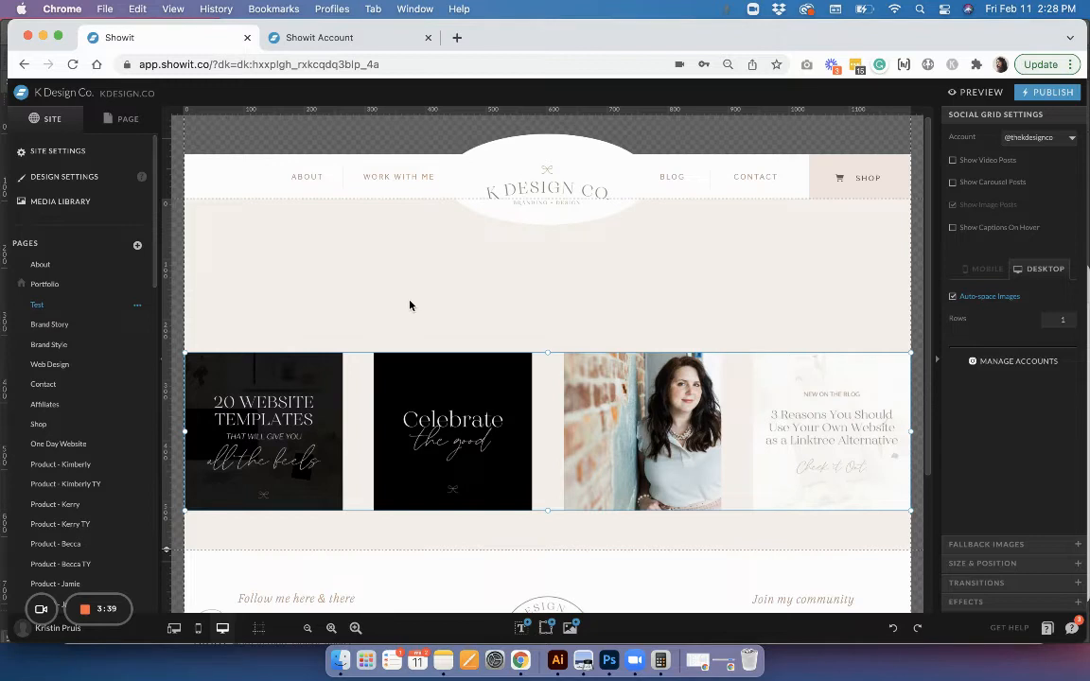
pyautogui.moveTo(571, 362)
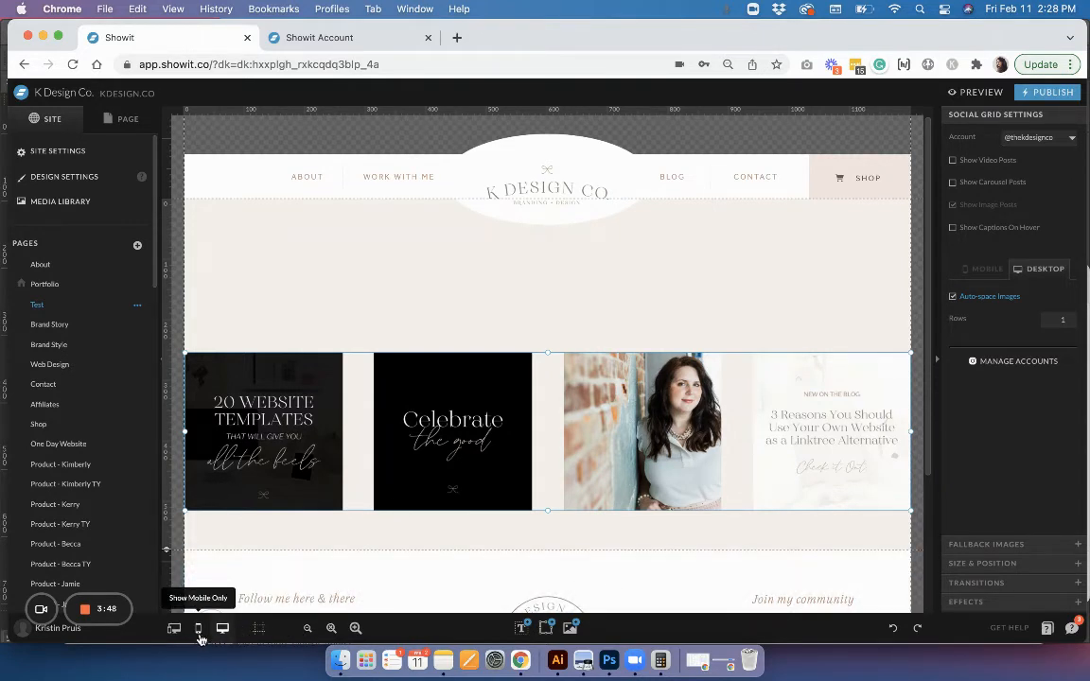
# Step: Set the mobile layout's grid to 2 rows, then switch back to the desktop layout
pyautogui.click(198, 628)
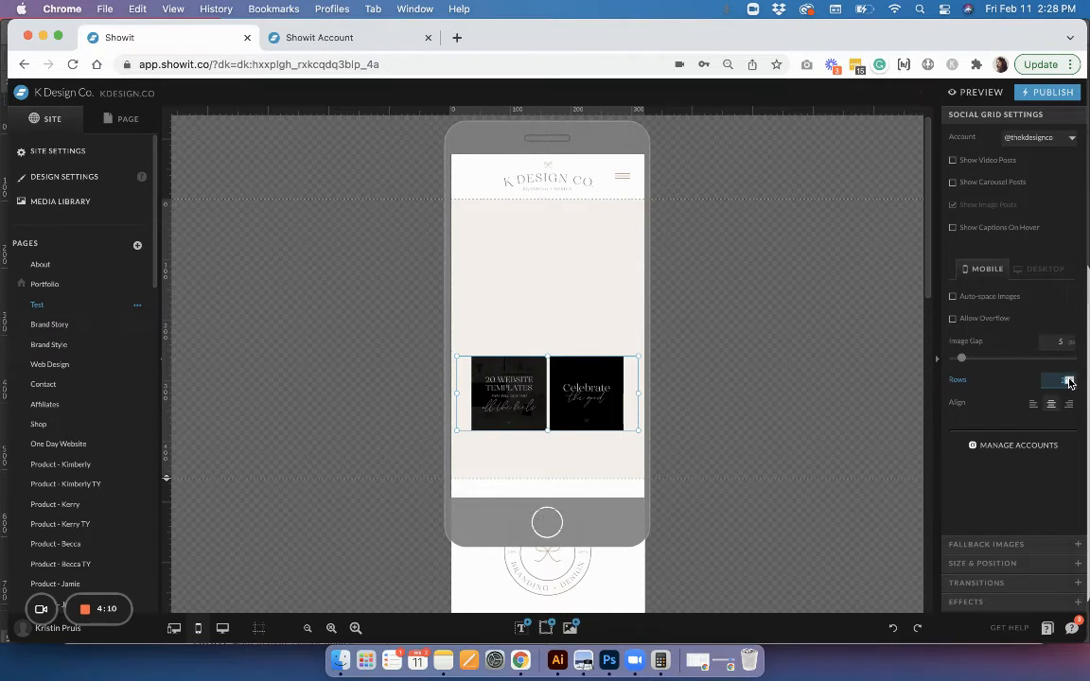
pyautogui.click(1069, 380)
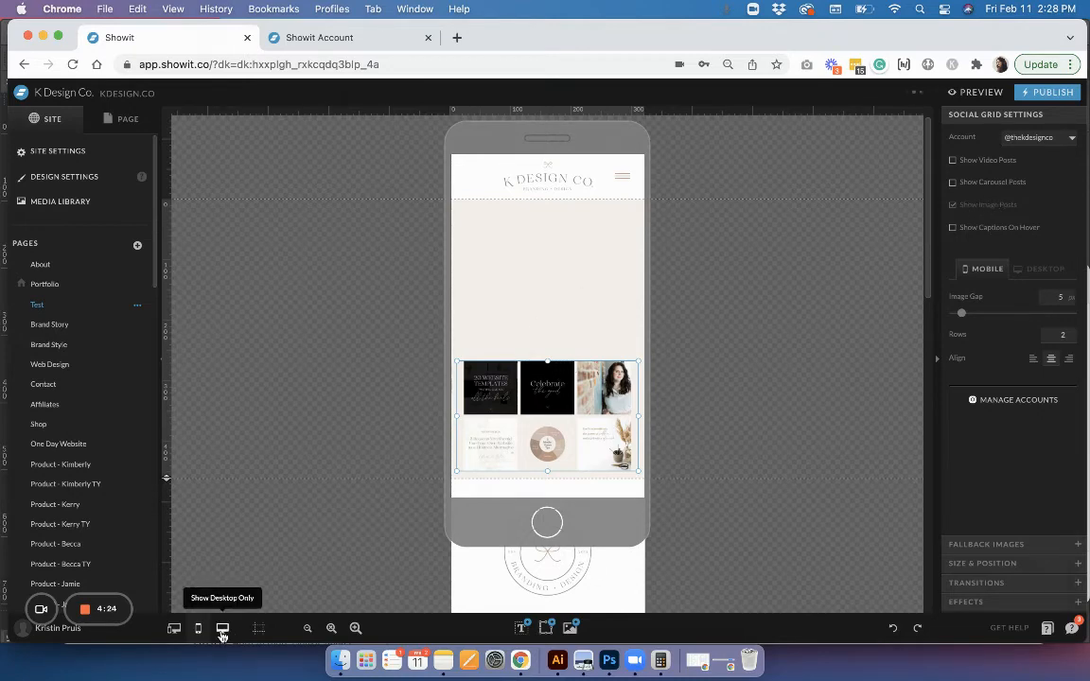
pyautogui.click(222, 629)
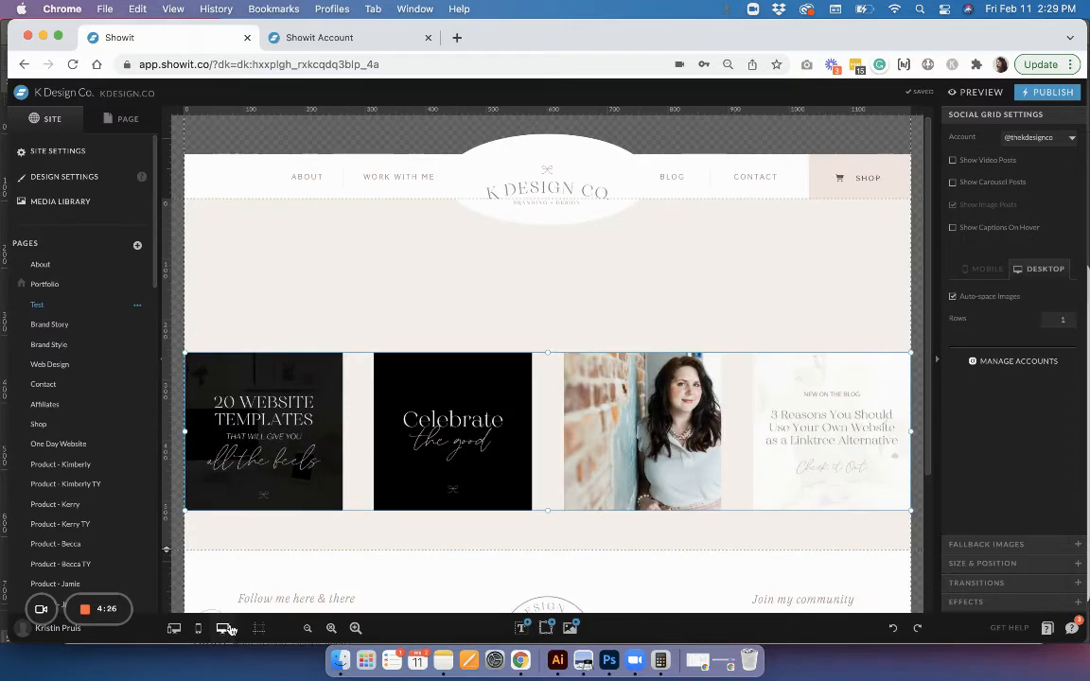
# Step: Set the desktop grid's width to 1200 in Size & Position
pyautogui.scroll(-3)
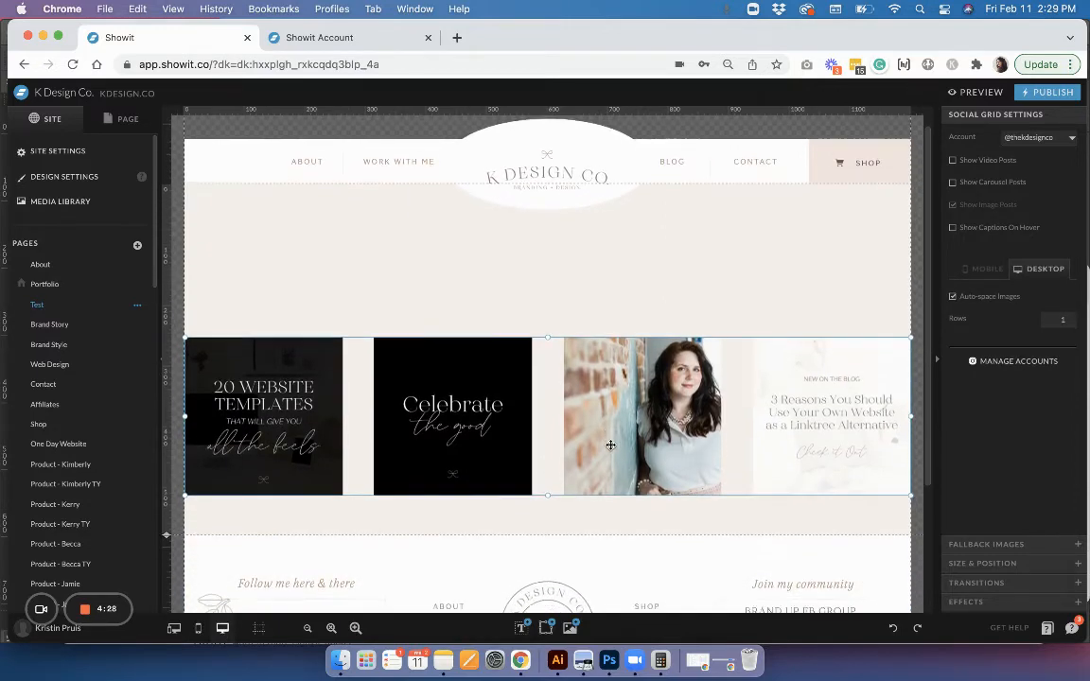
pyautogui.scroll(-3)
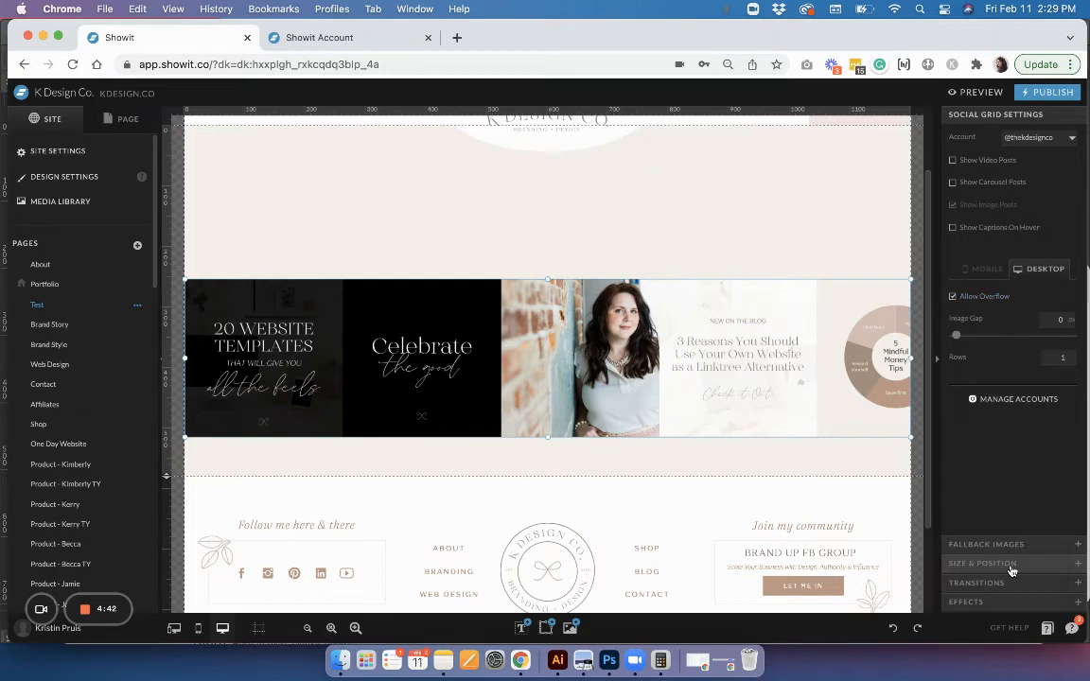
pyautogui.click(983, 563)
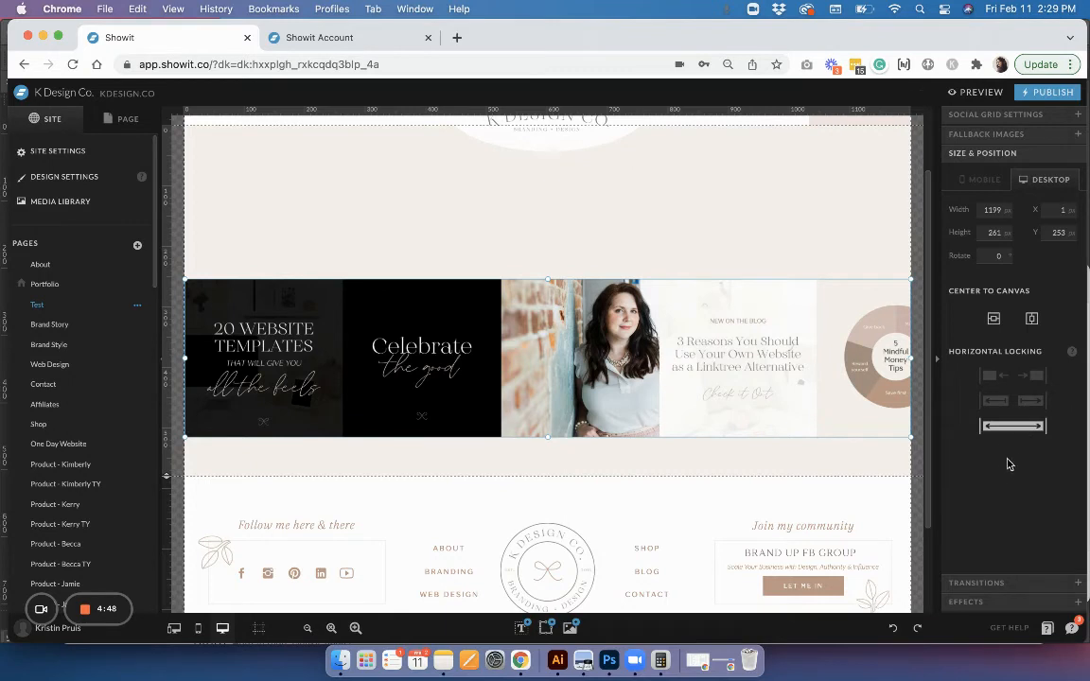
pyautogui.moveTo(1006, 475)
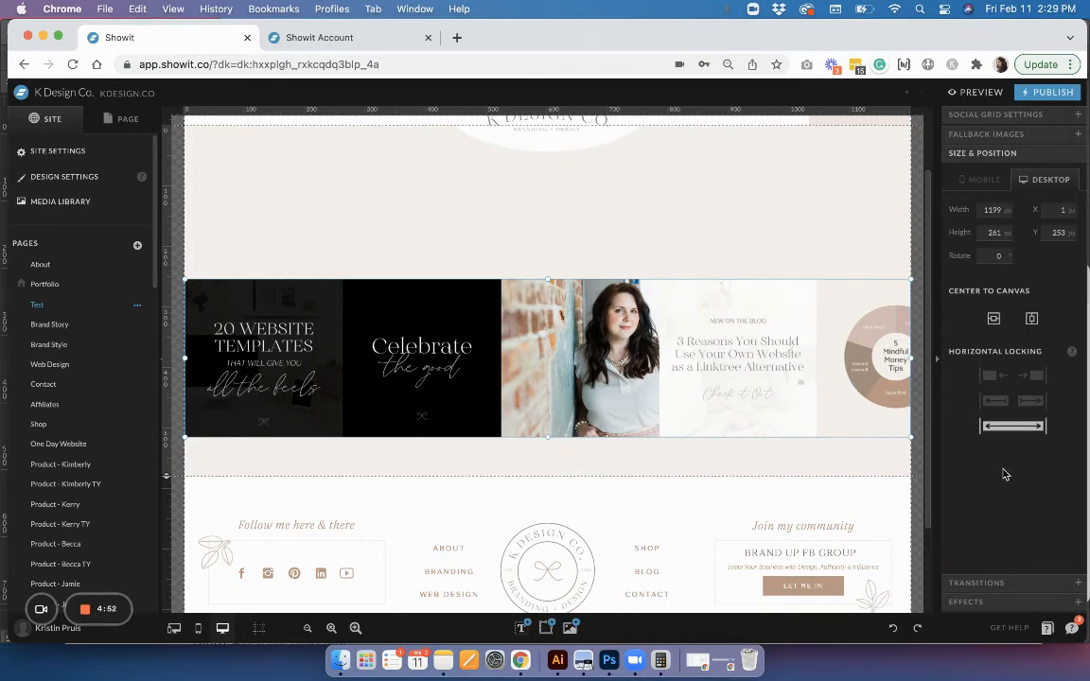
pyautogui.click(992, 209)
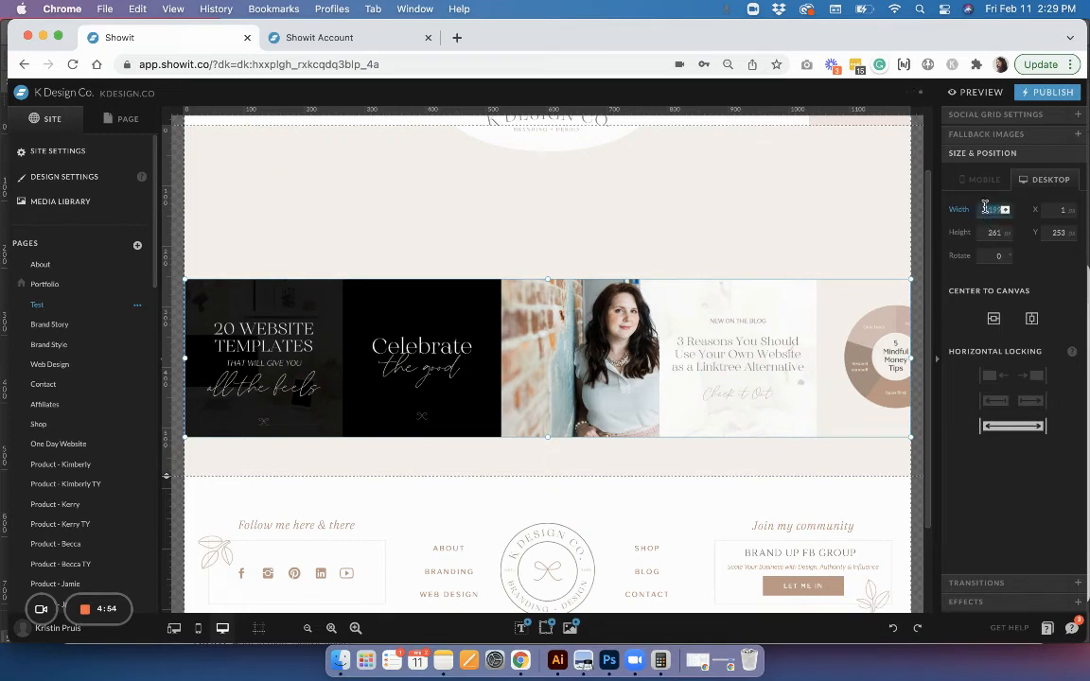
pyautogui.write('1200')
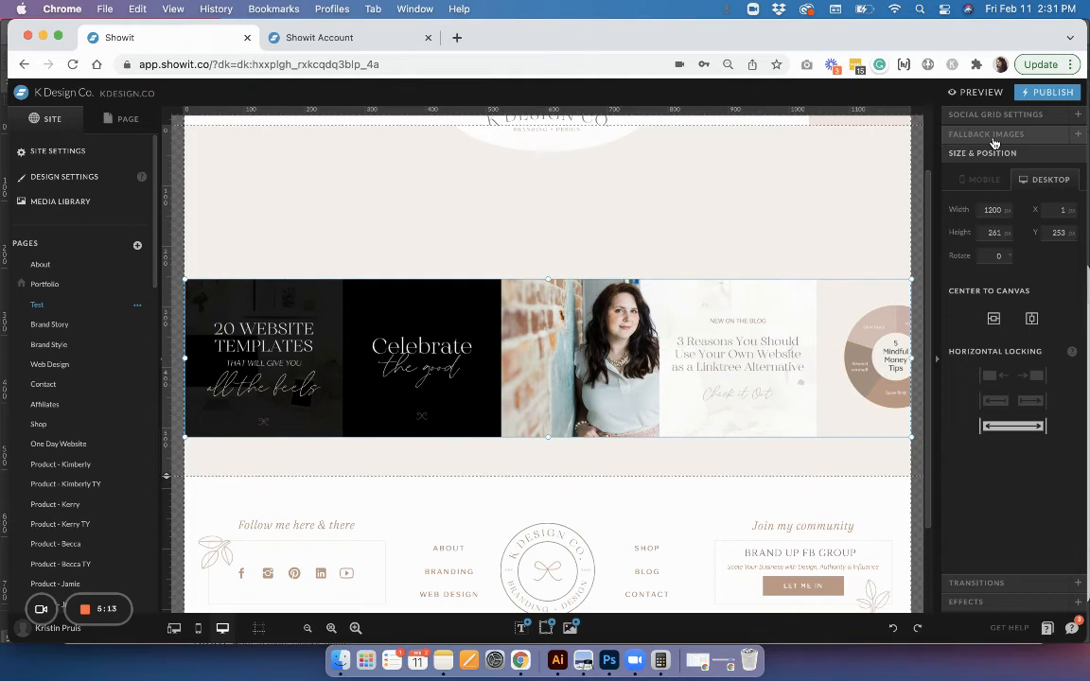
# Step: Expand the Fallback Images section and open the Manage Images library
pyautogui.click(987, 133)
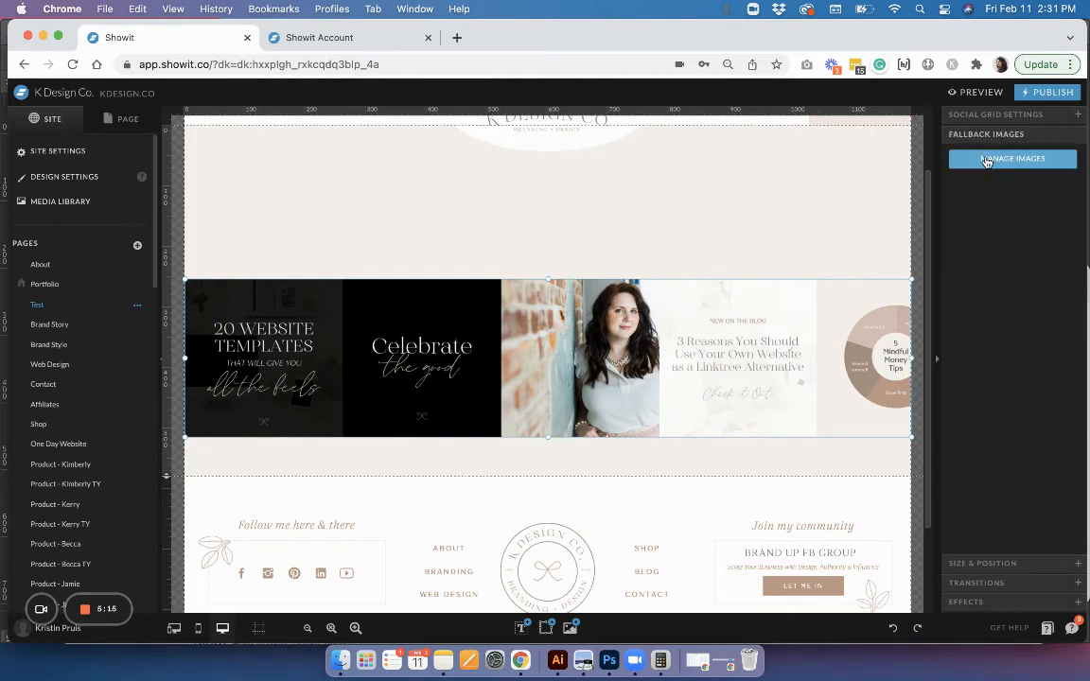
pyautogui.moveTo(830, 320)
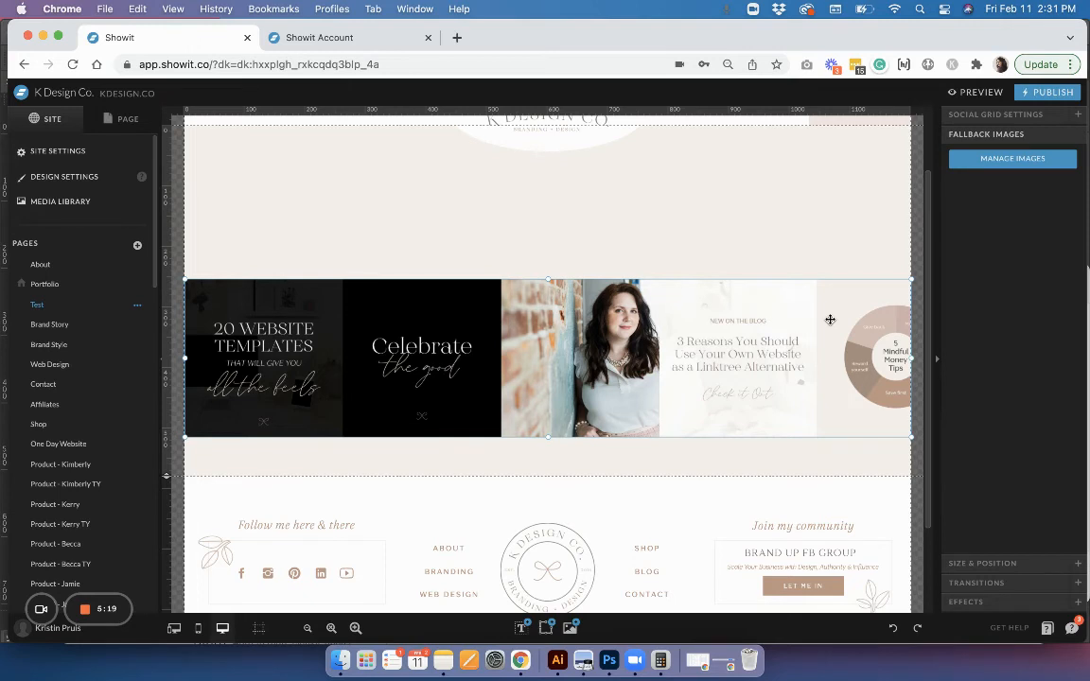
pyautogui.moveTo(1017, 152)
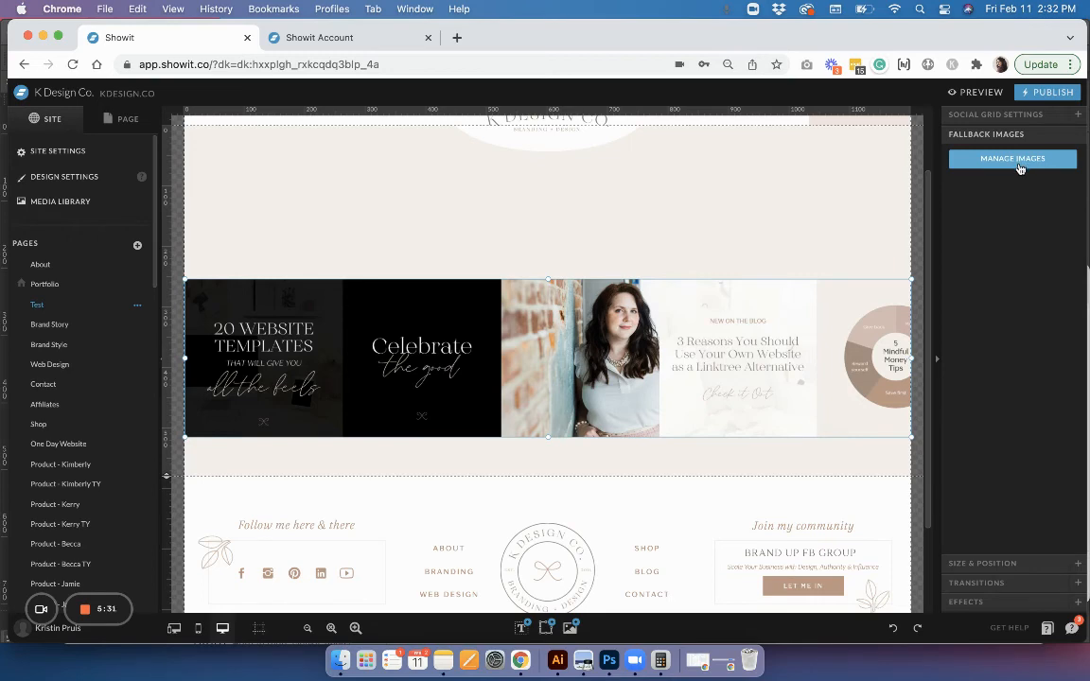
pyautogui.click(1012, 158)
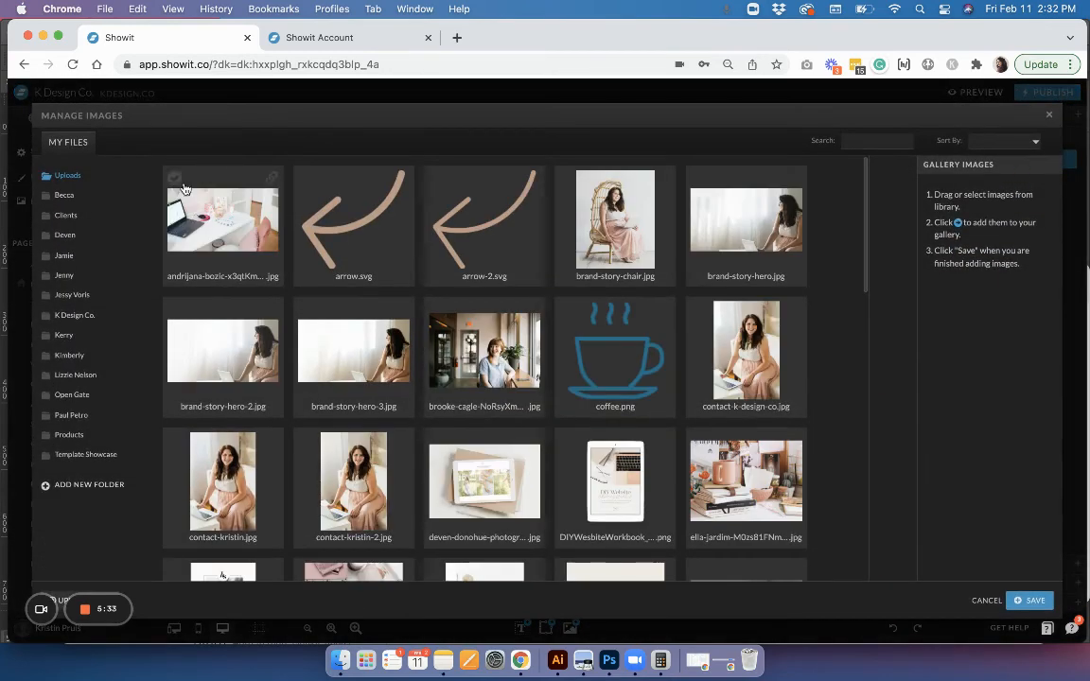
# Step: Pick five photos including home-hero-header, move them into Gallery Images, and save
pyautogui.click(353, 350)
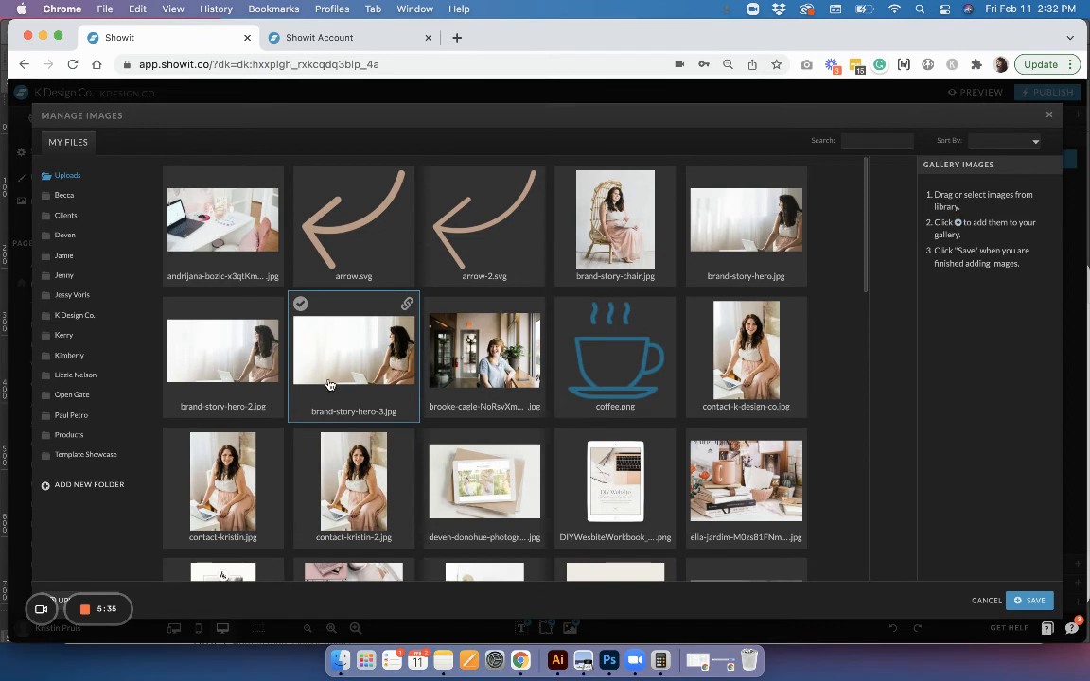
pyautogui.click(615, 220)
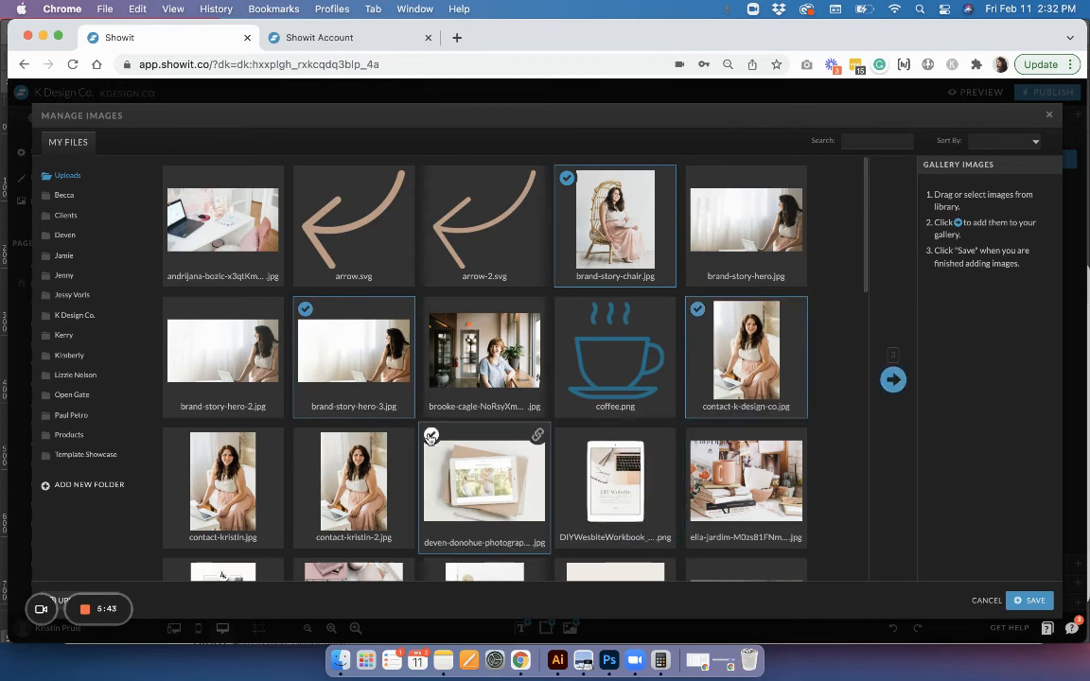
pyautogui.scroll(-3)
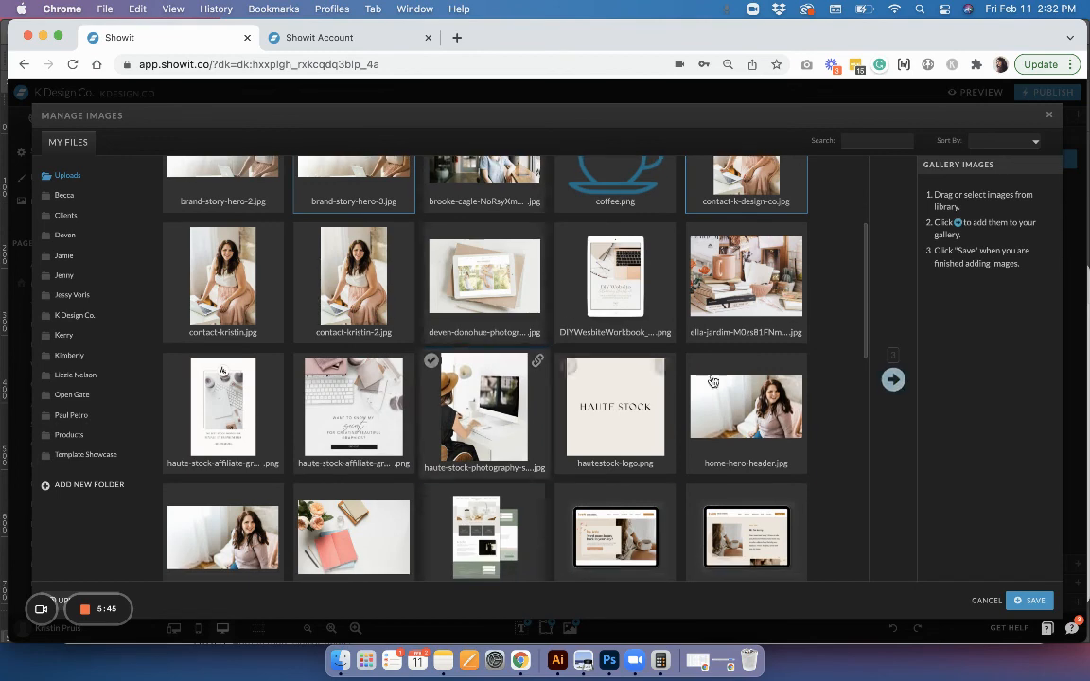
pyautogui.click(746, 407)
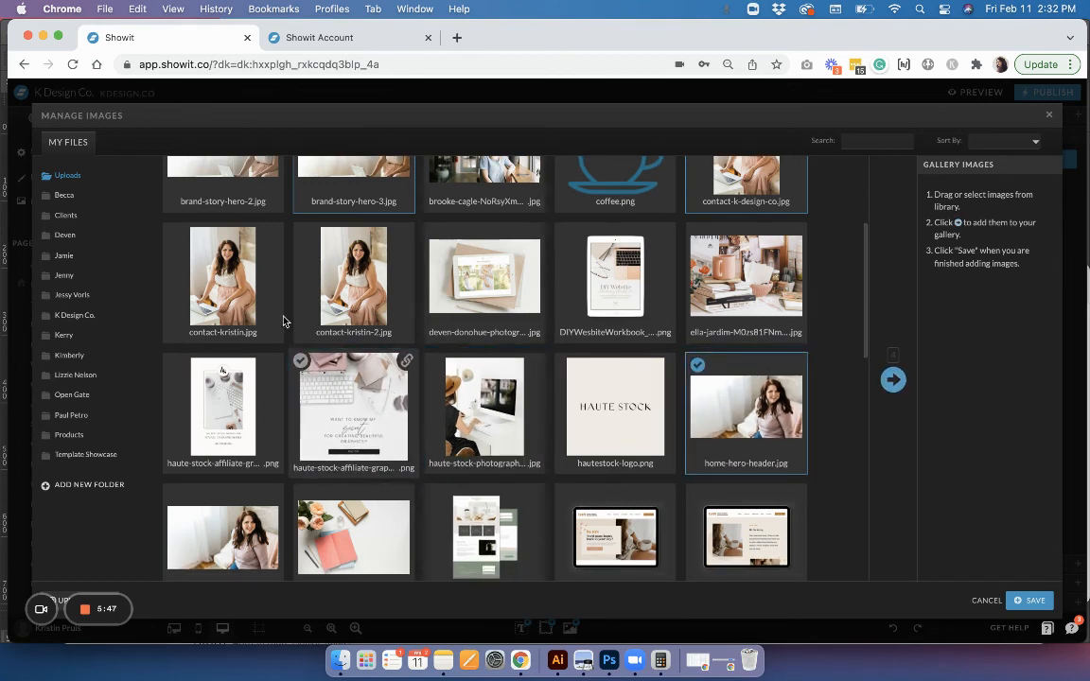
pyautogui.scroll(-3)
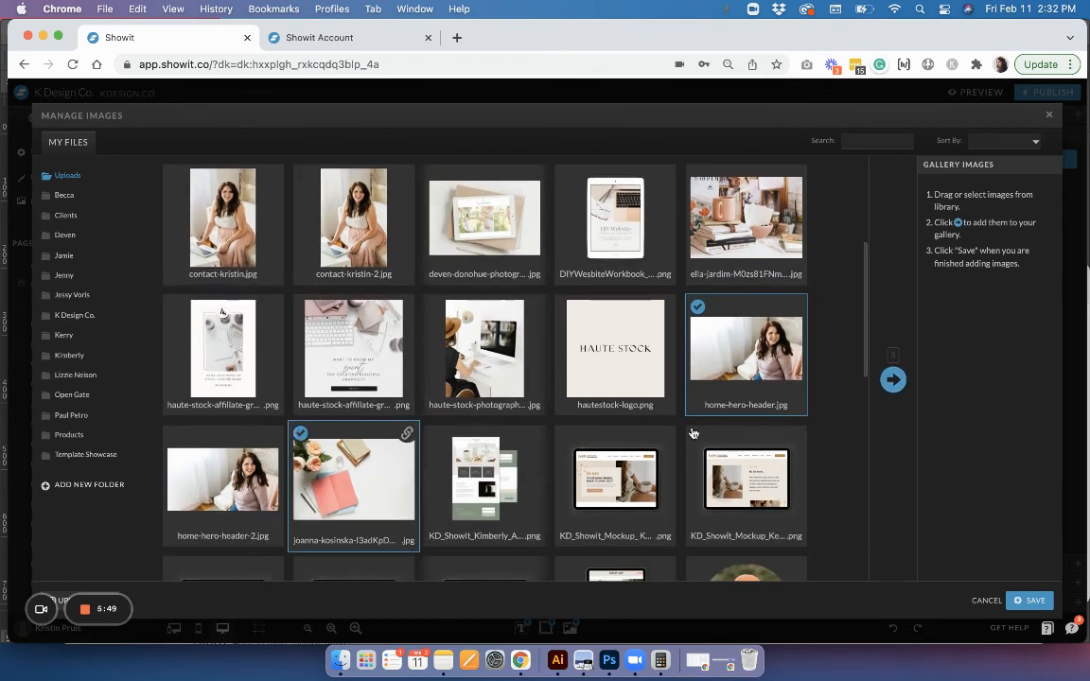
pyautogui.click(892, 380)
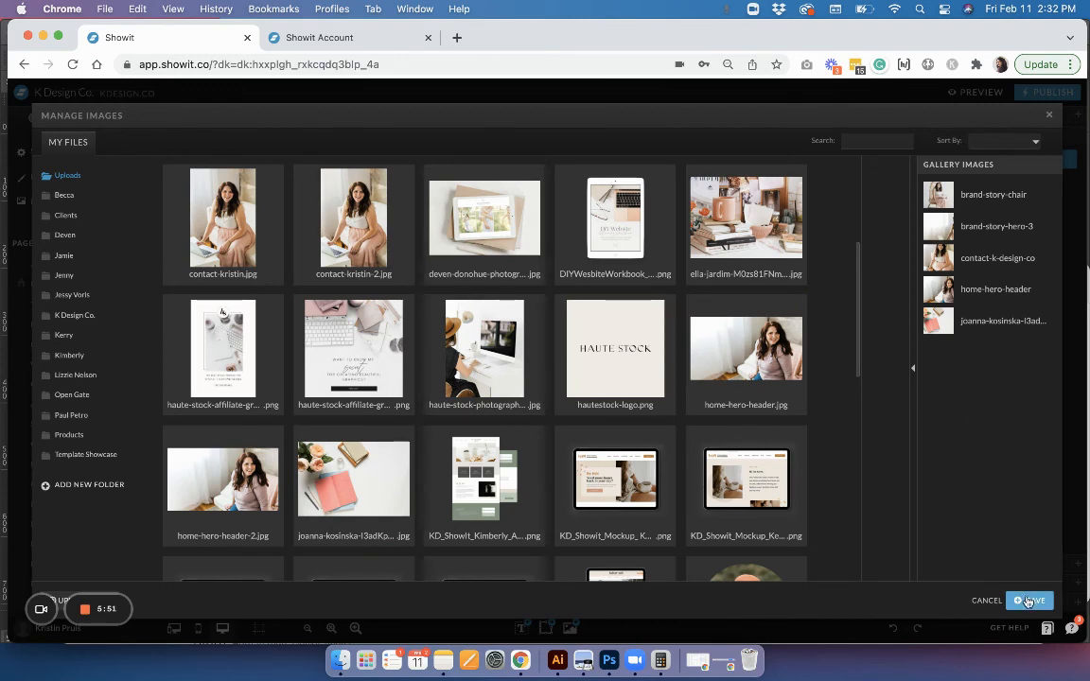
pyautogui.click(1030, 601)
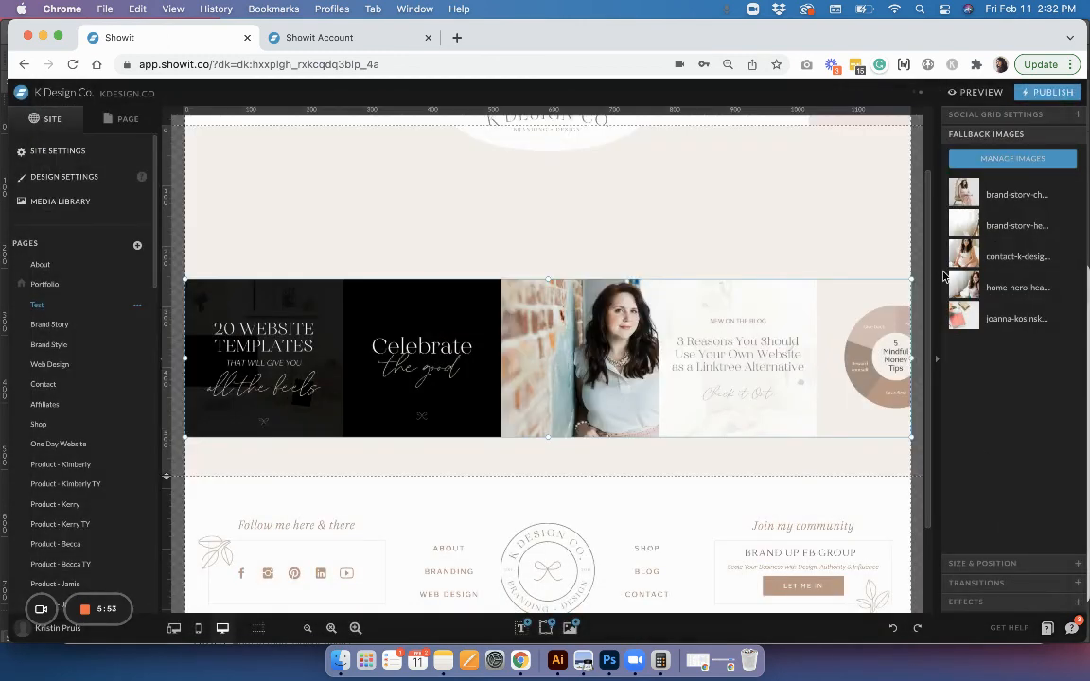
pyautogui.moveTo(812, 265)
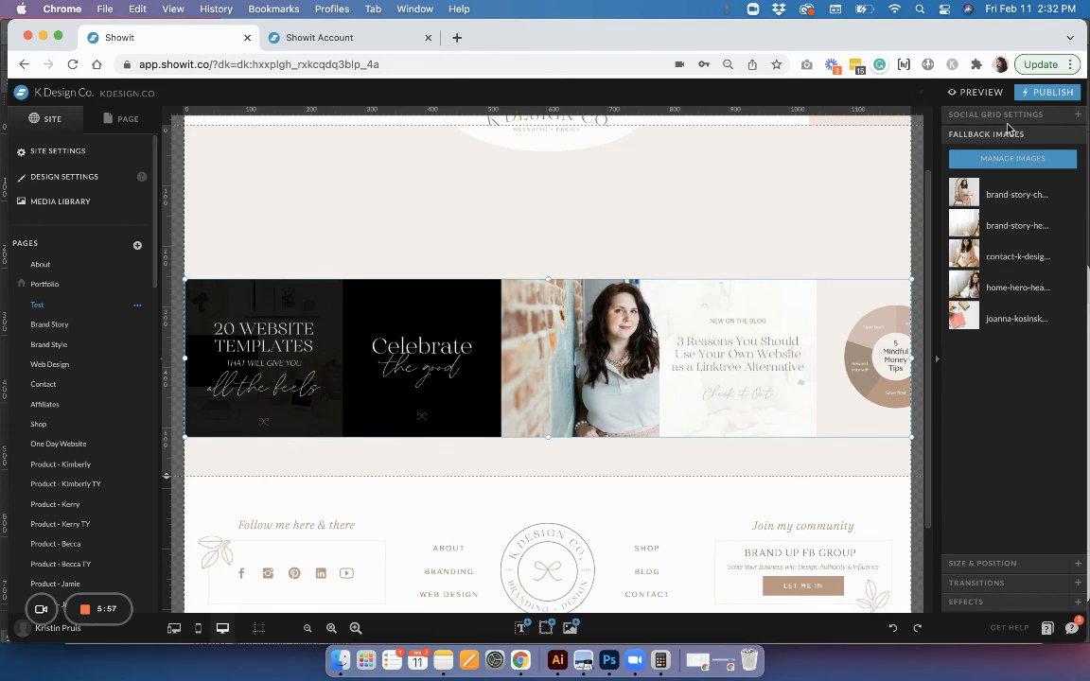
pyautogui.moveTo(864, 189)
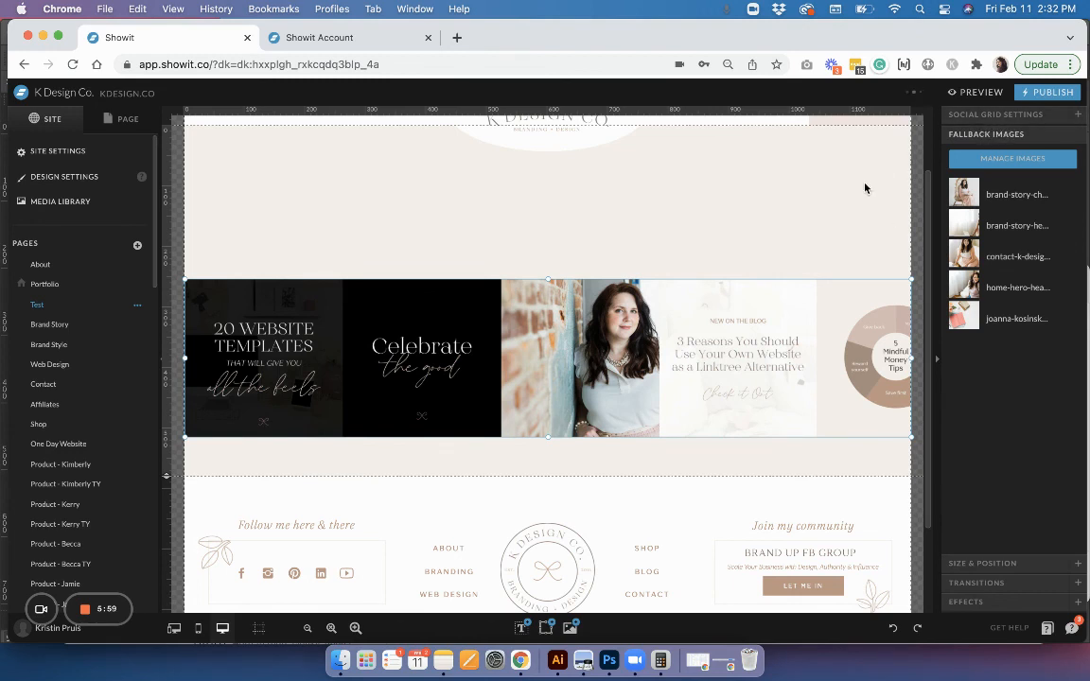